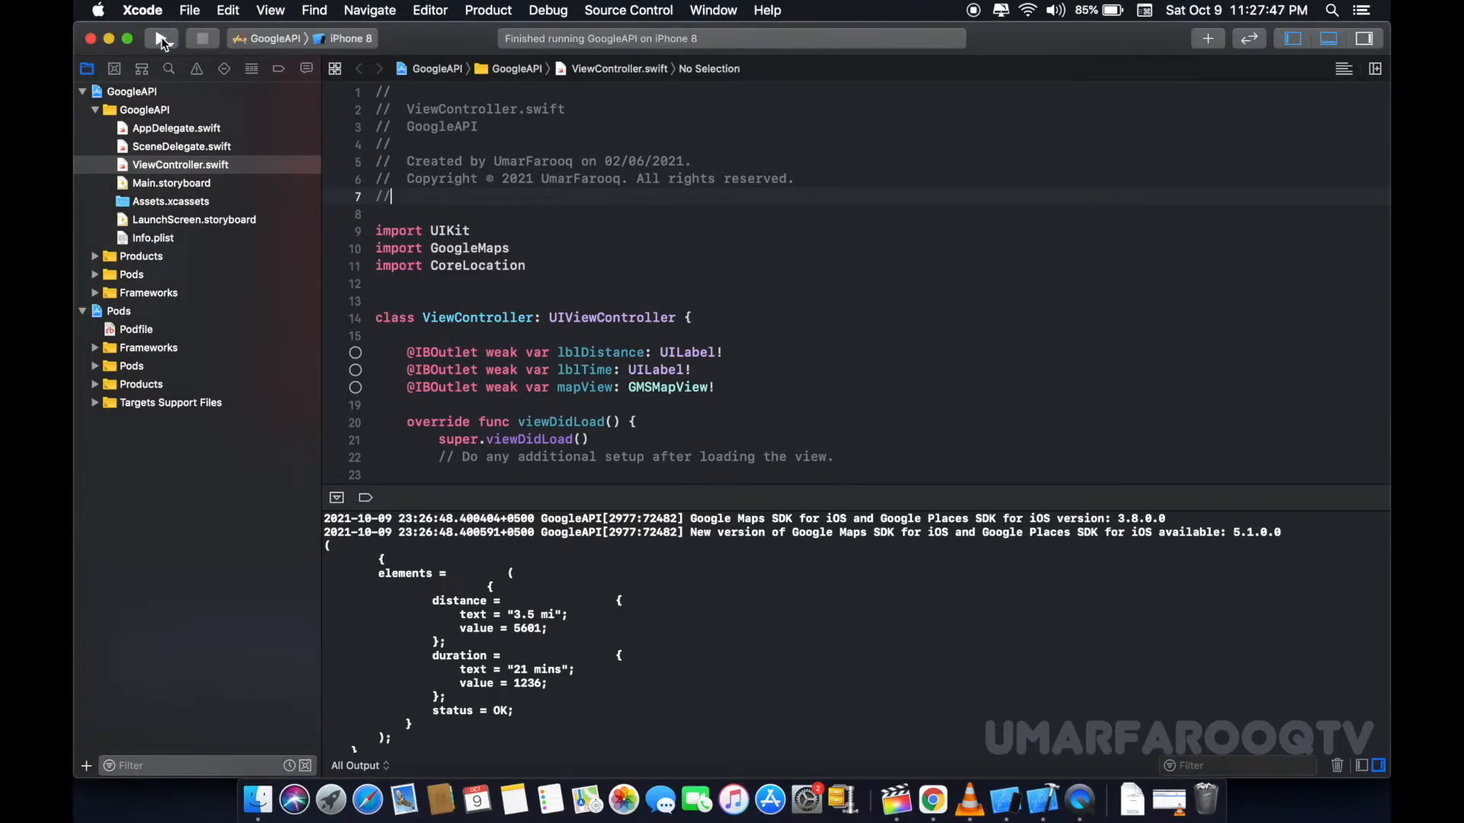
Run GoogleAPI on the iPhone 8 simulator and select the 3.5 mi distance in the console
click(158, 38)
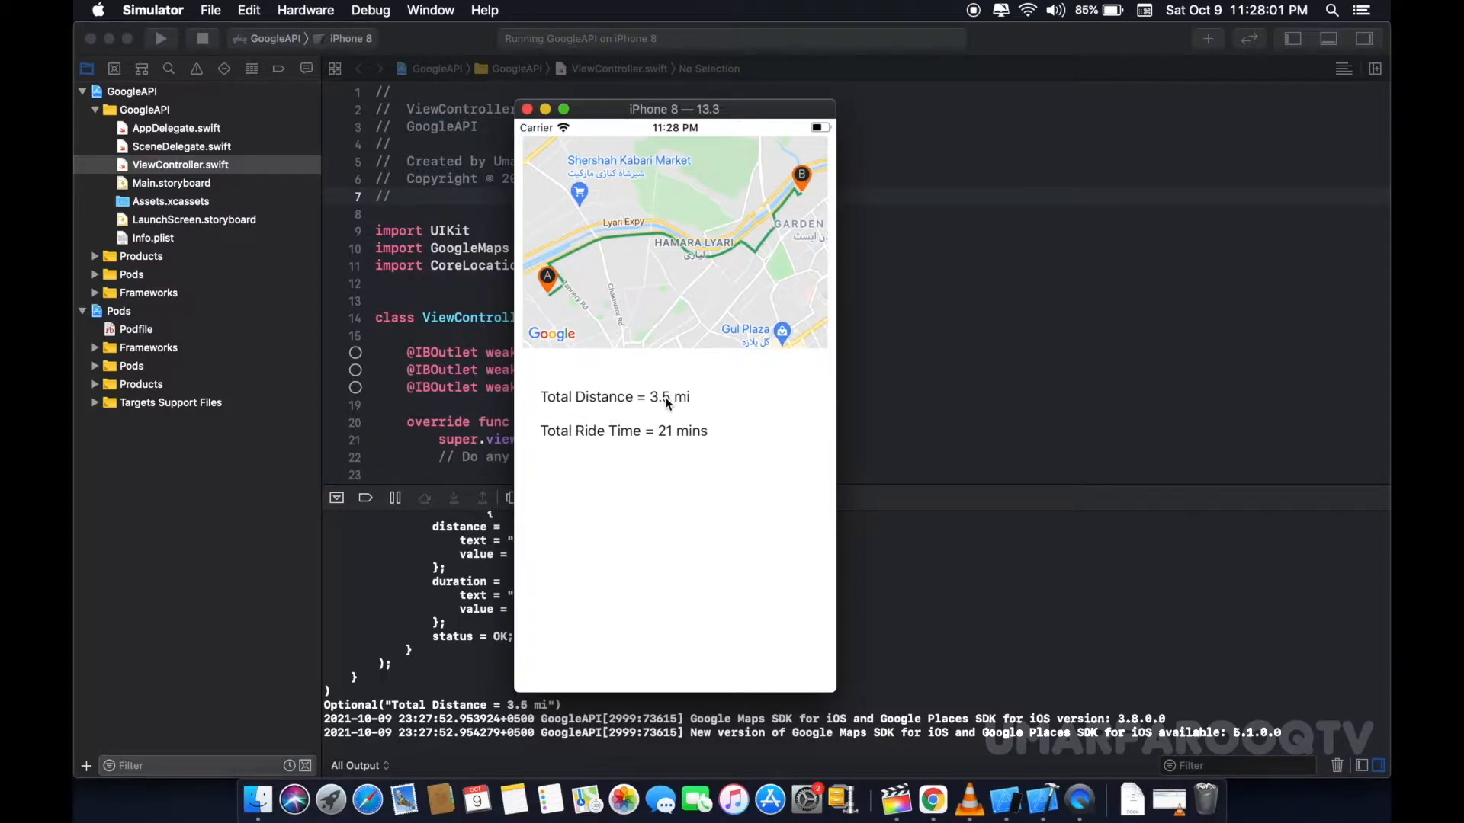
mouse_move(544, 441)
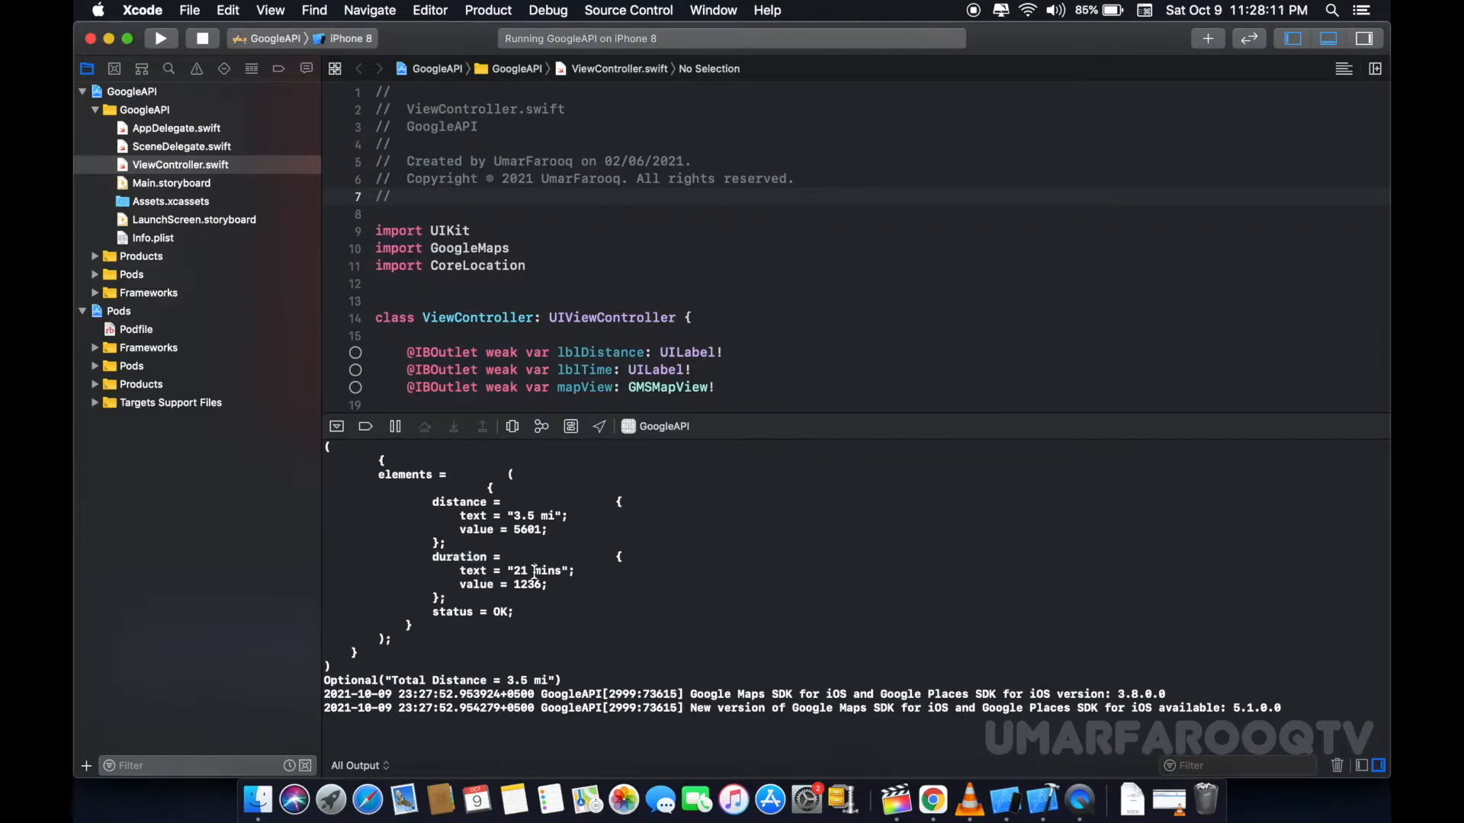
double_click(549, 570)
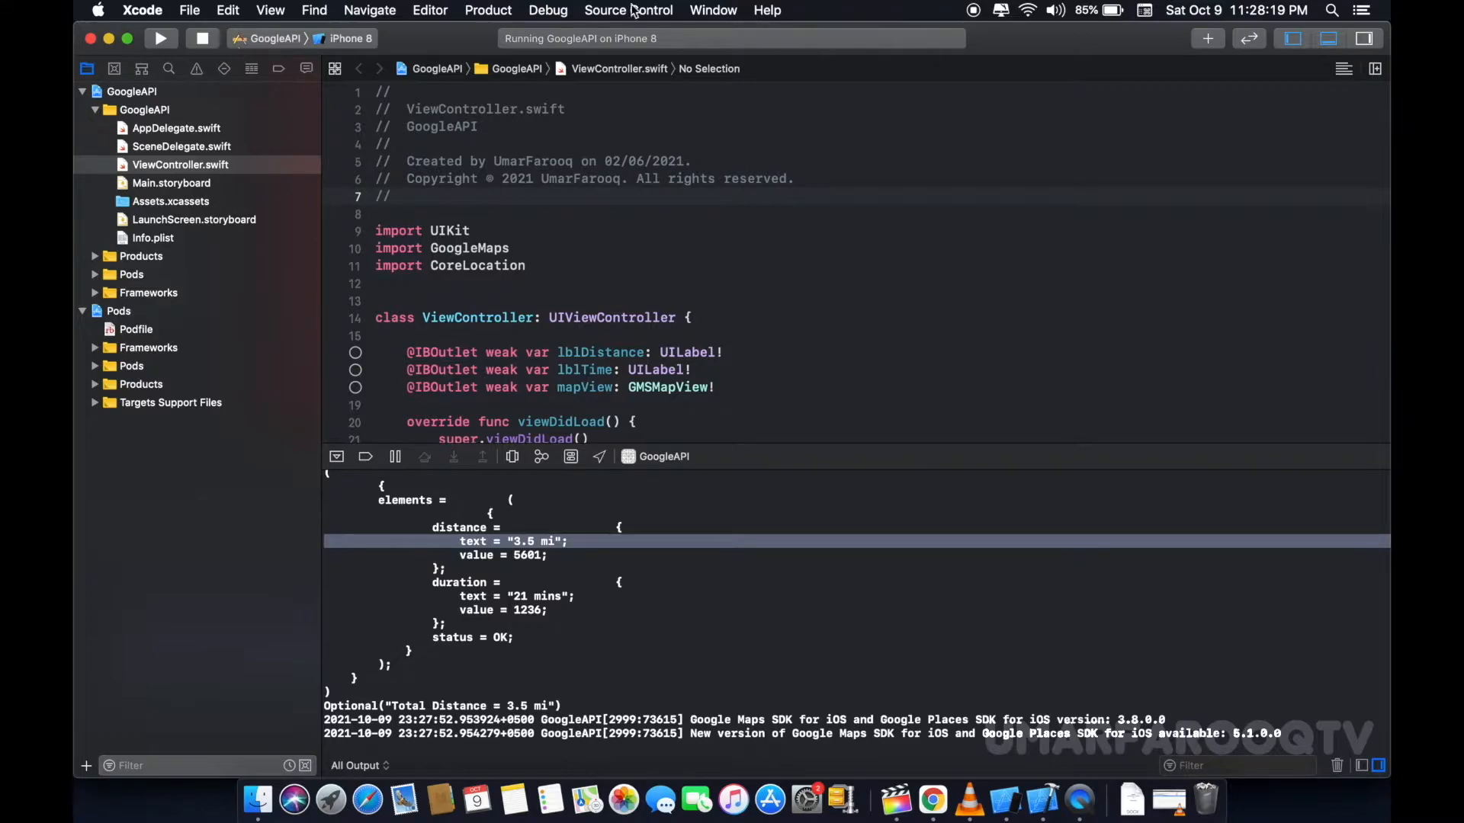
mouse_move(1042, 799)
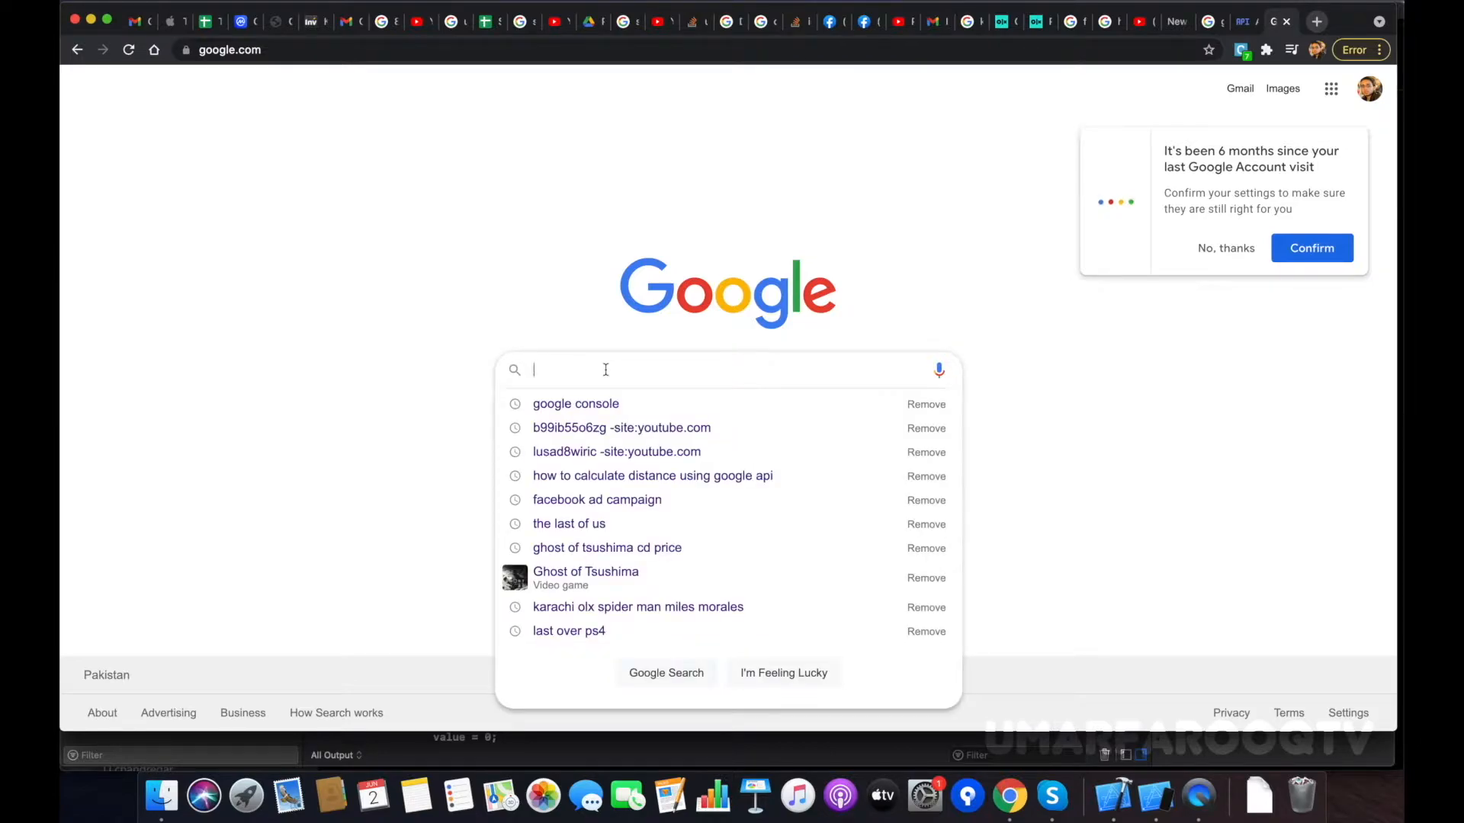
Search Google for 'google console' and open the Google Developers Console result
click(574, 404)
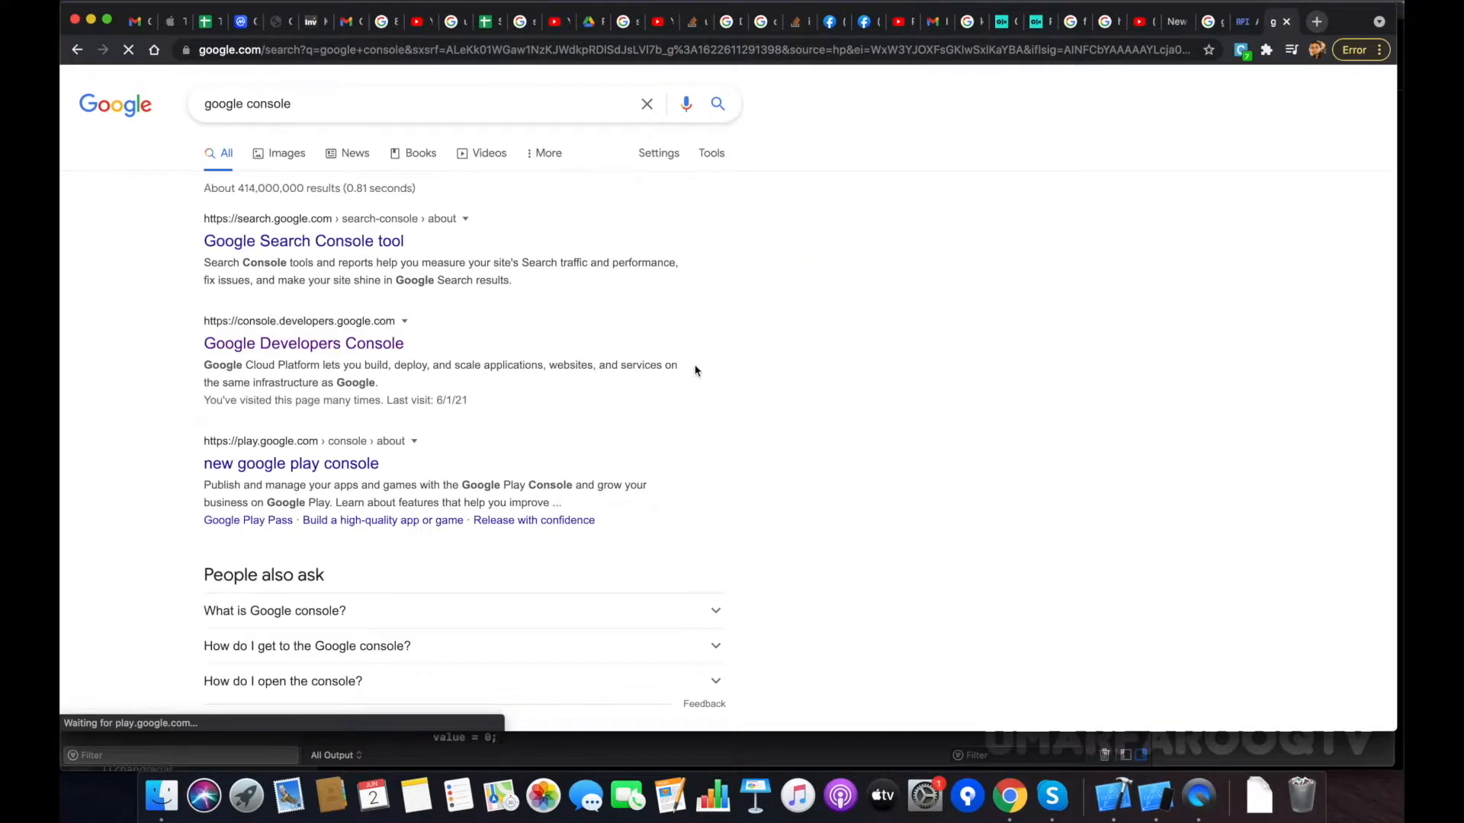
click(303, 342)
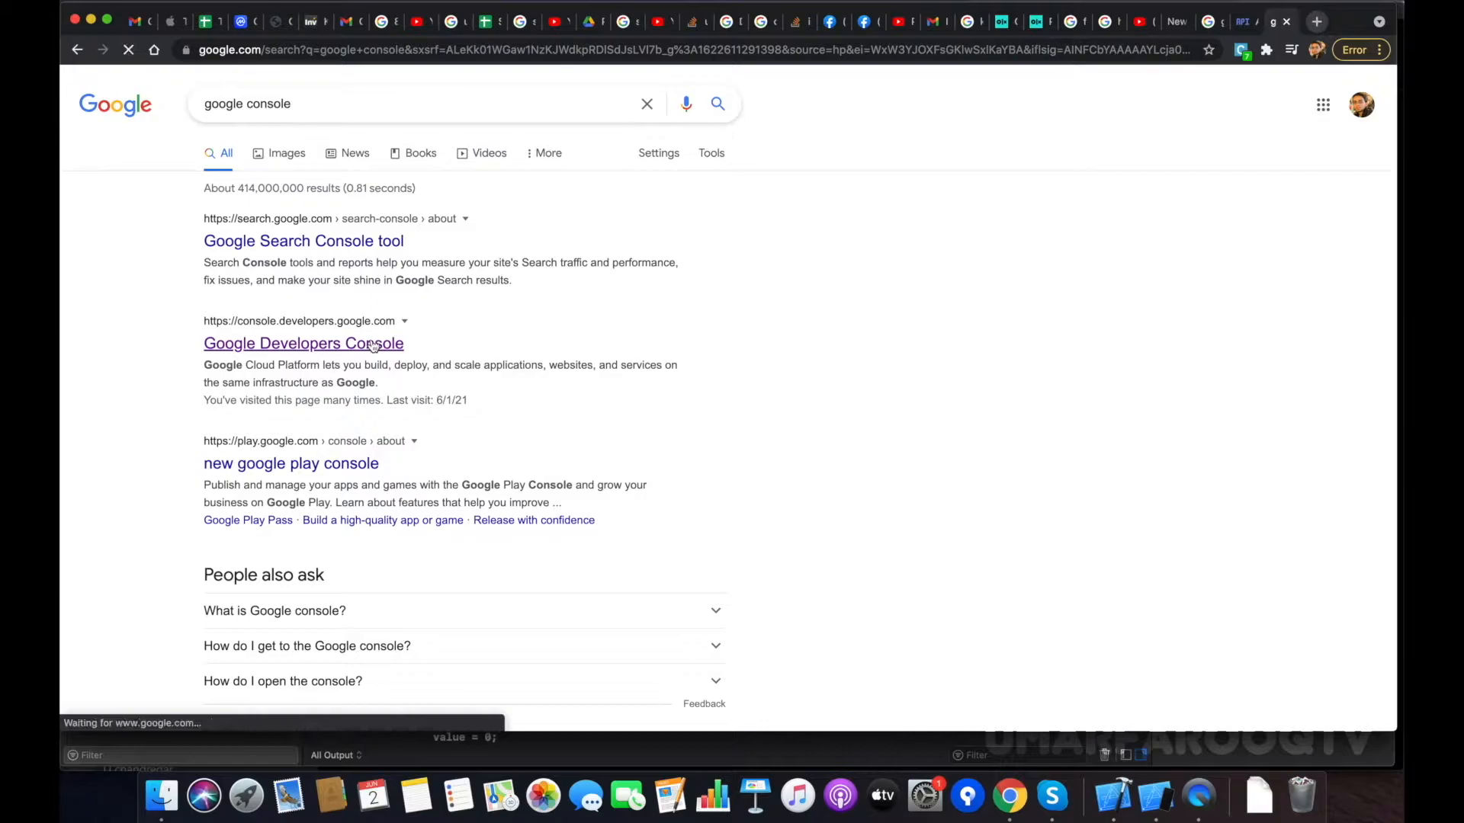
click(304, 343)
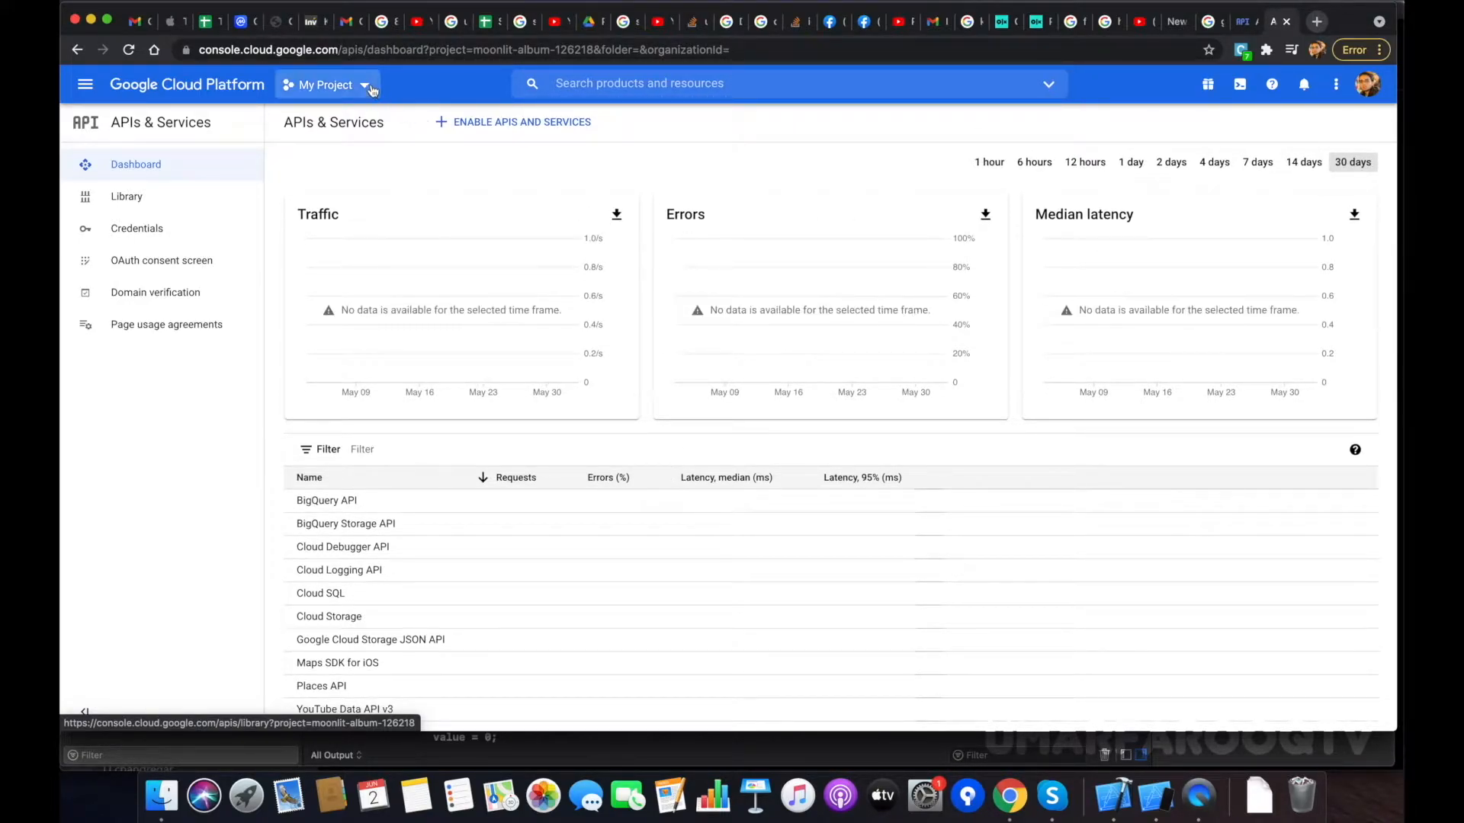
Create a new Google Cloud project named UmarFarooqTV and check its notification
click(325, 85)
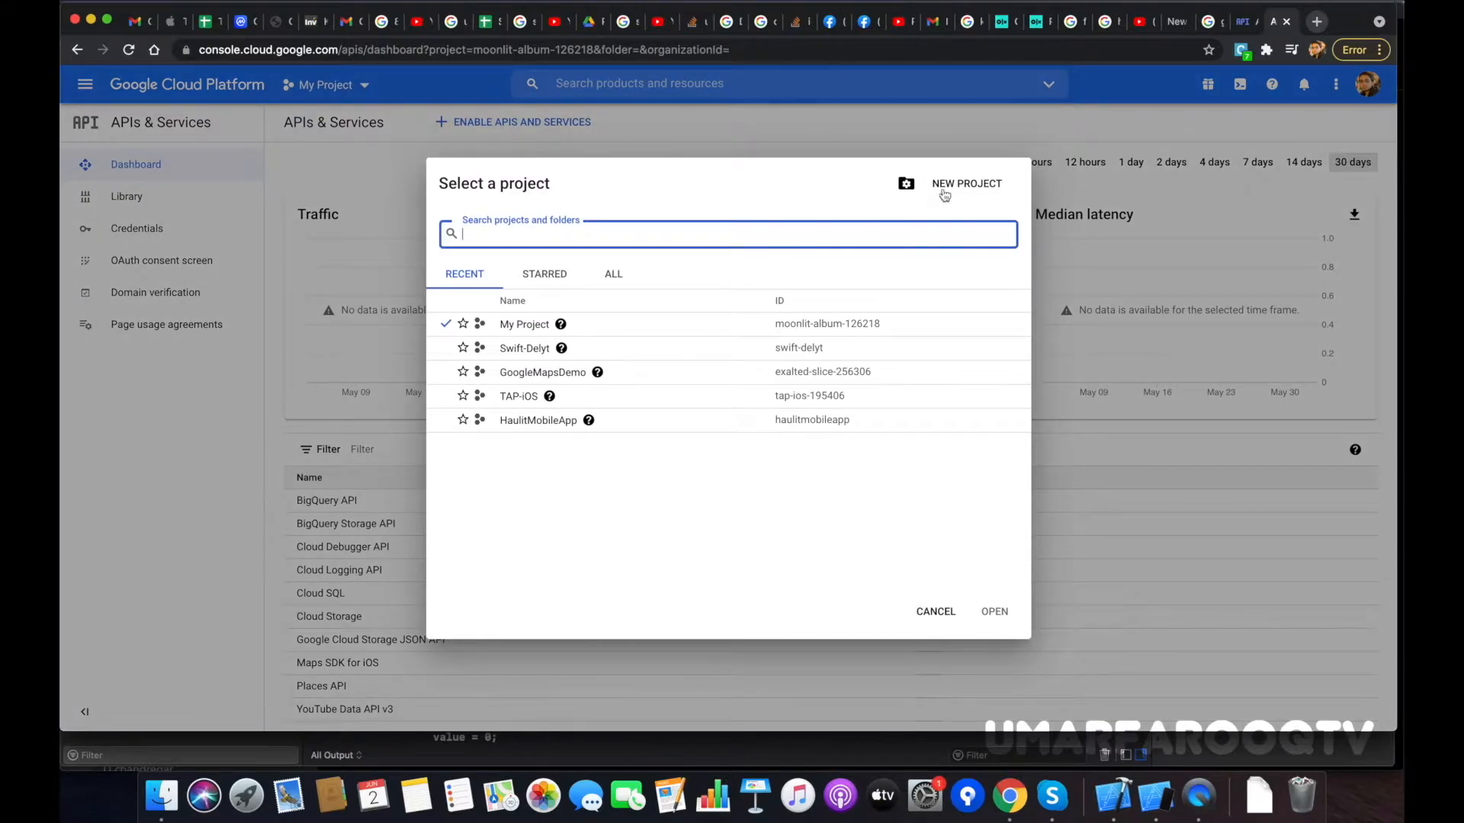
click(966, 183)
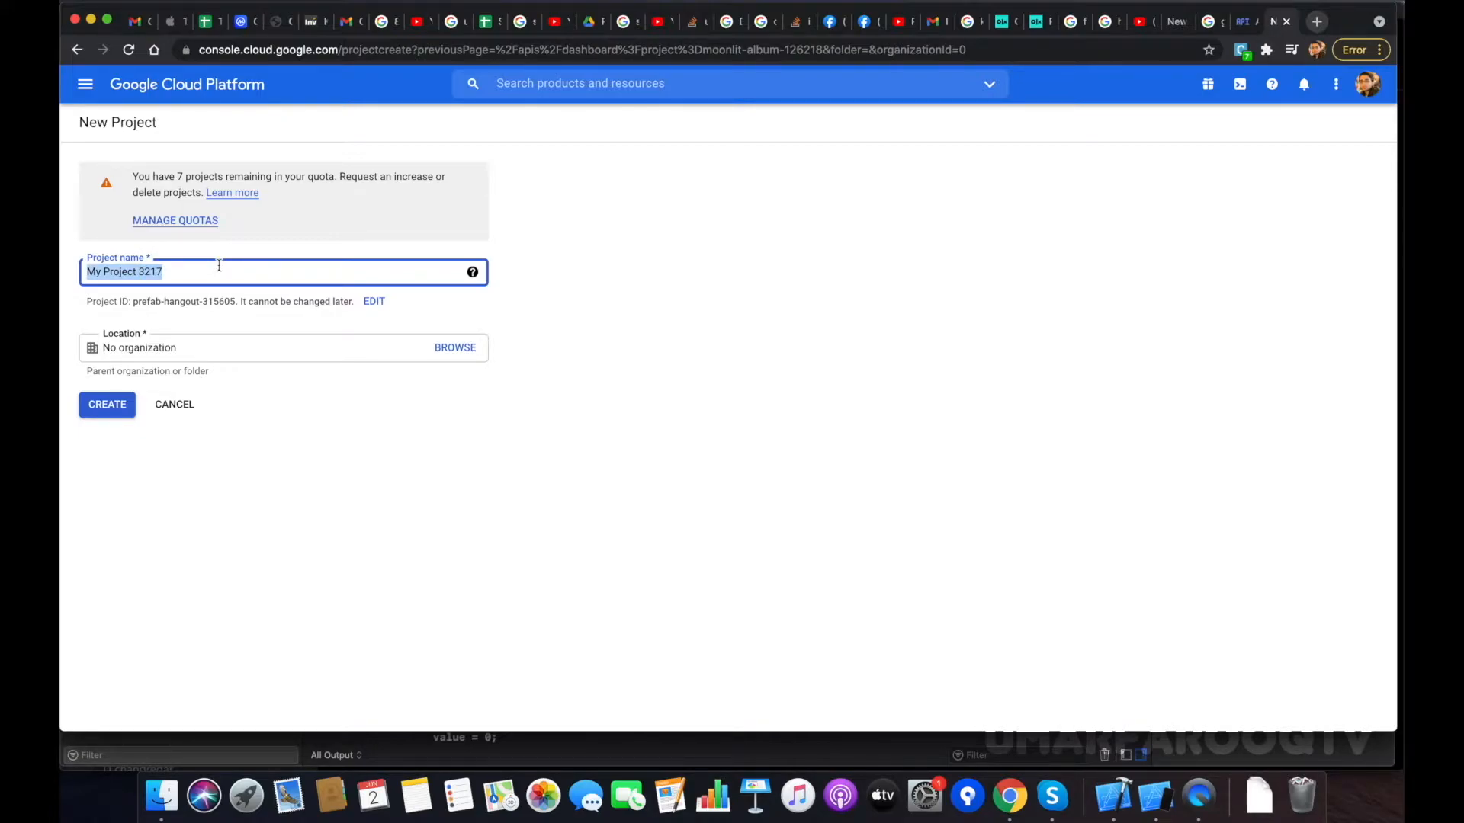
text(U)
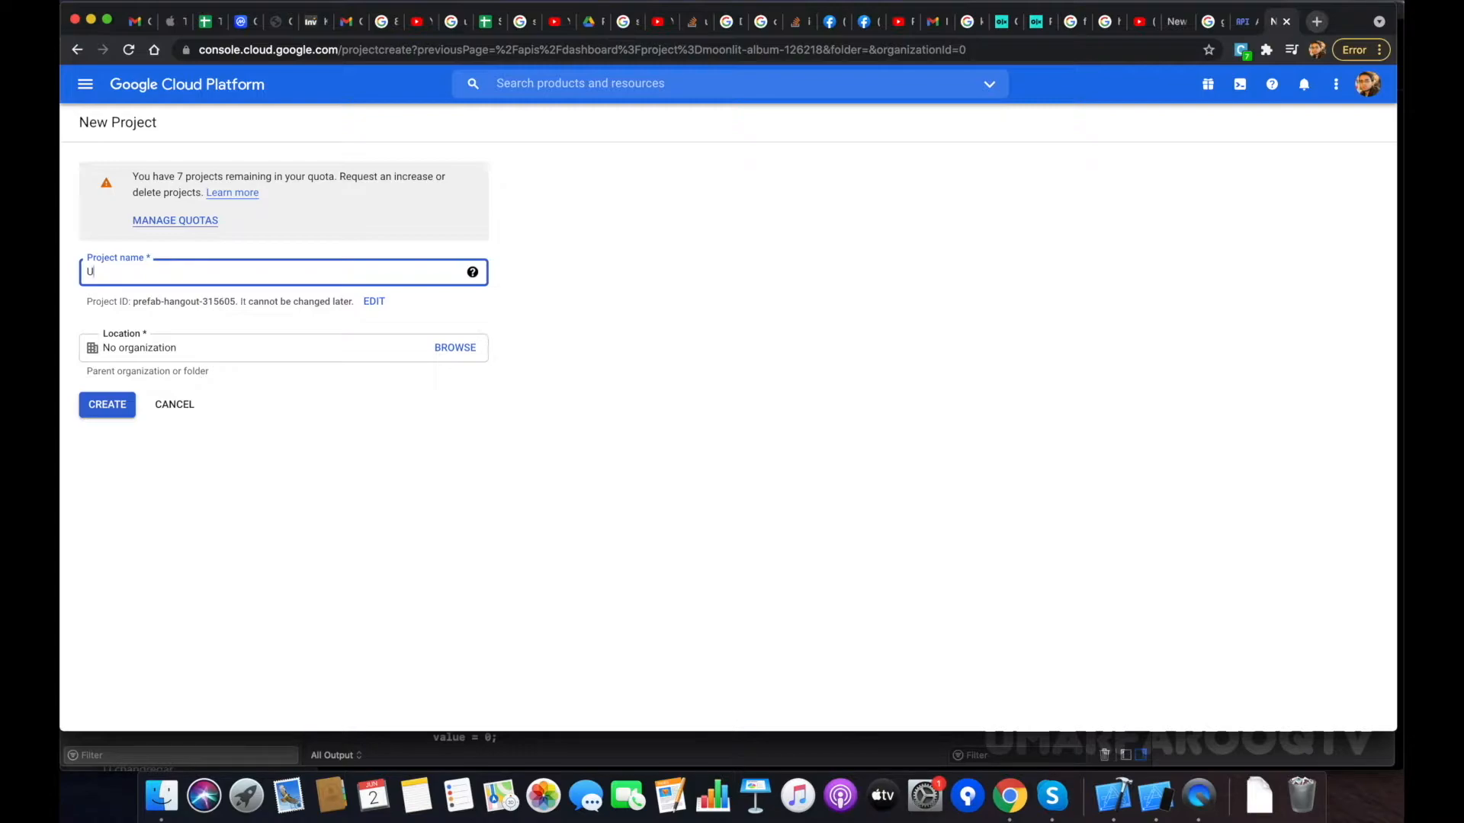
text(marFarooqTV)
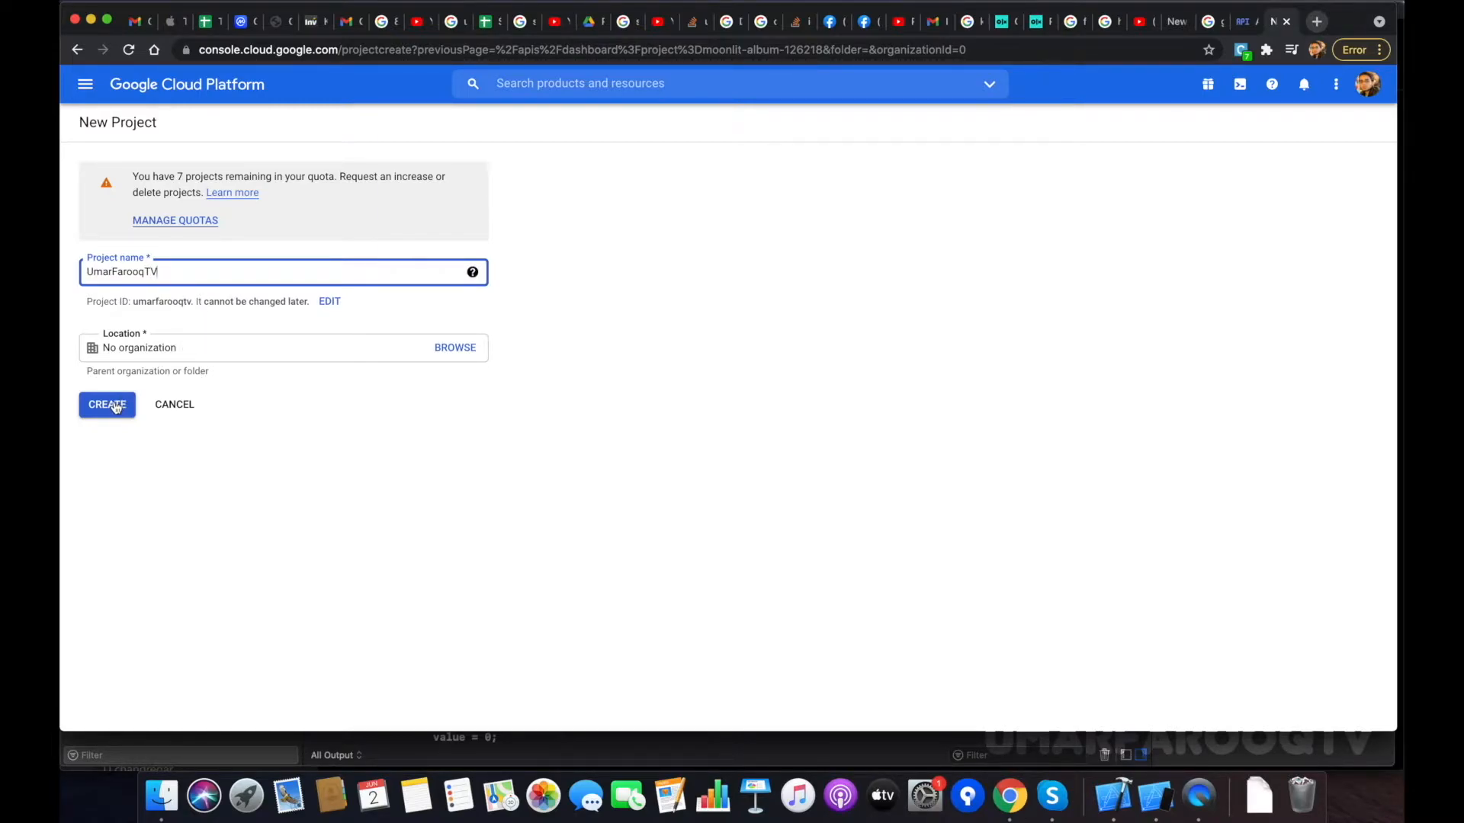
click(107, 404)
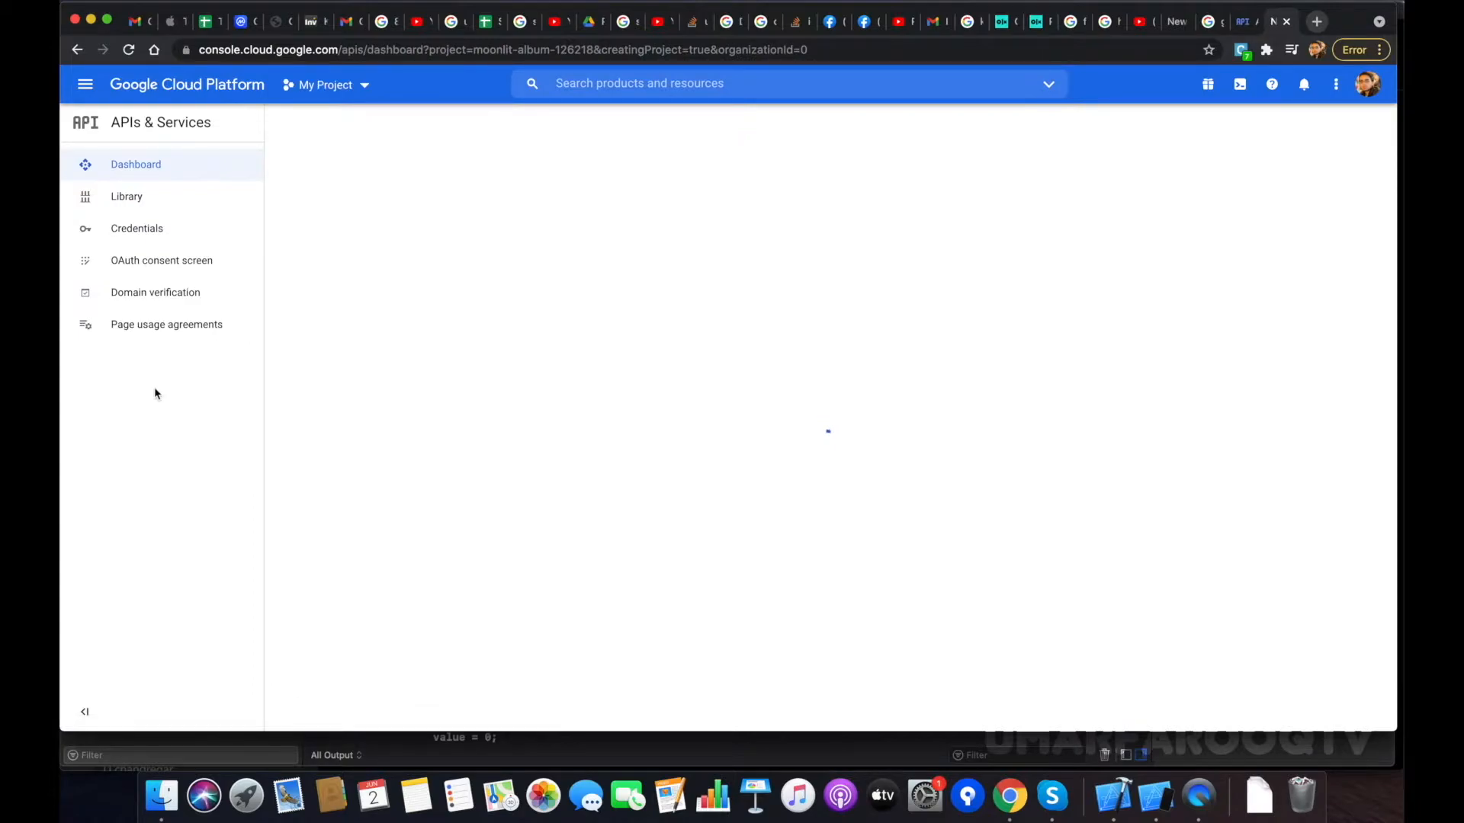
click(1303, 83)
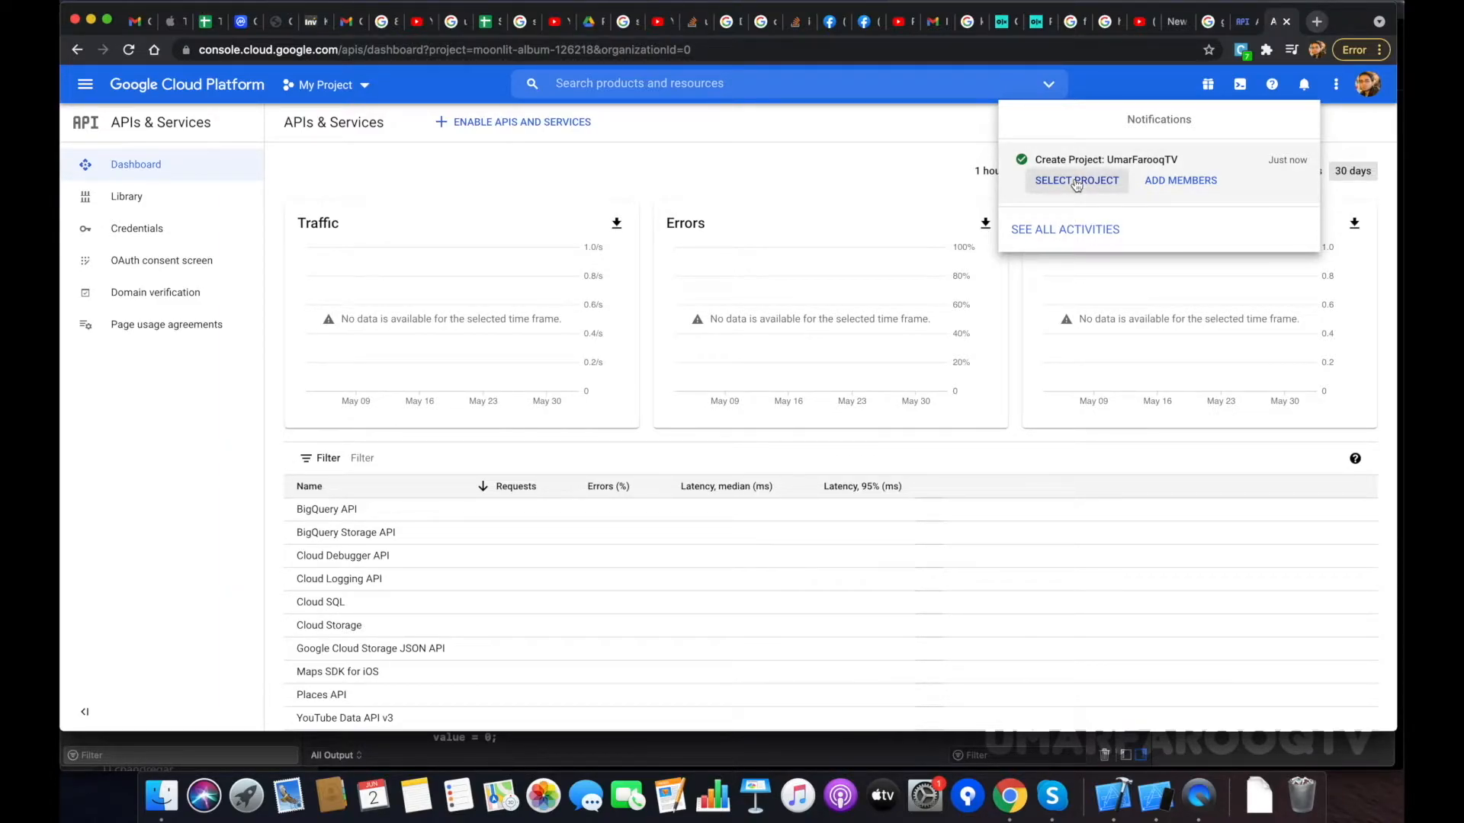
mouse_move(790, 164)
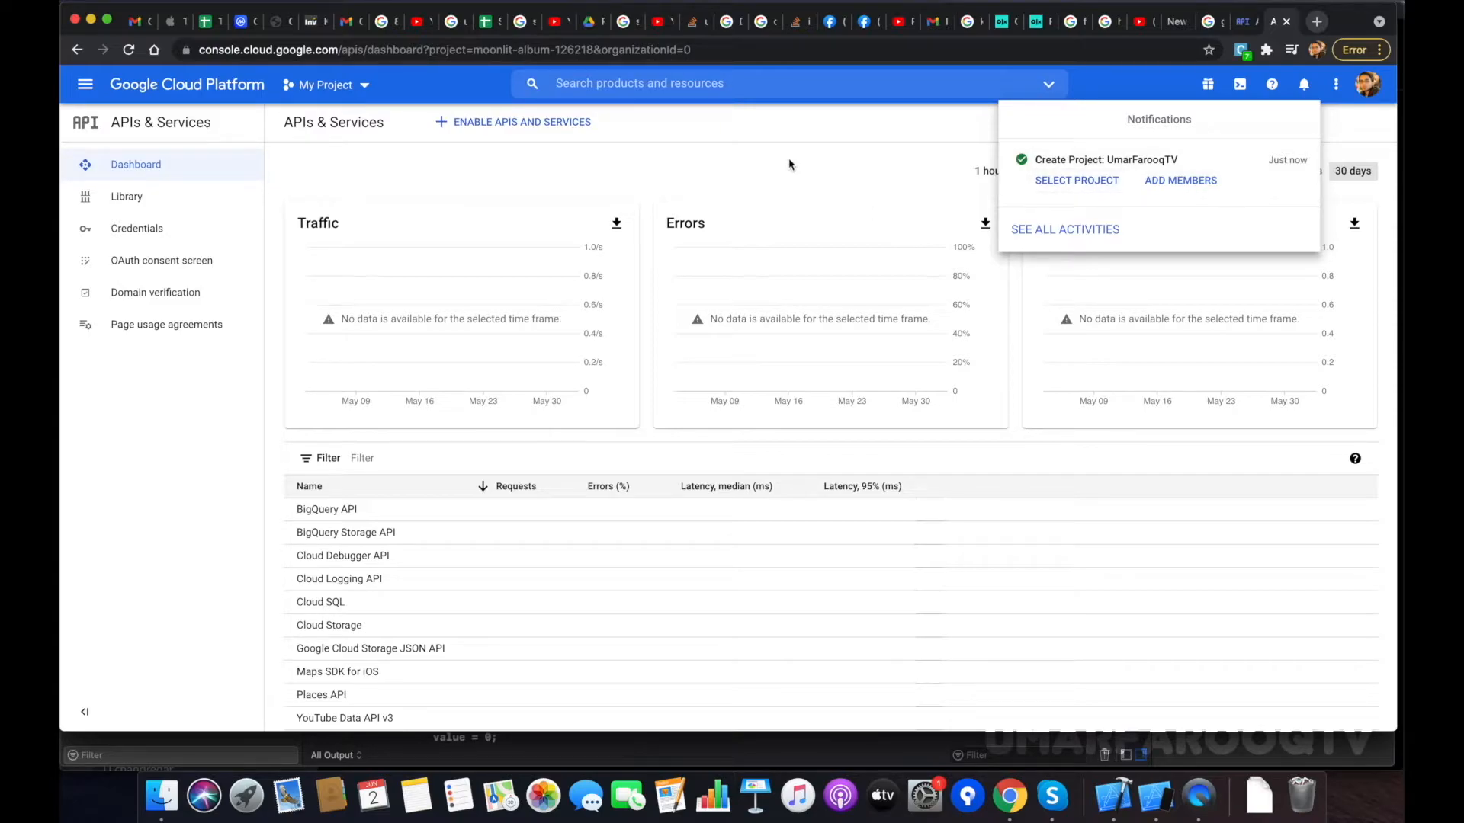
Make UmarFarooqTV the active project from the notification and go to the API Library
click(1076, 180)
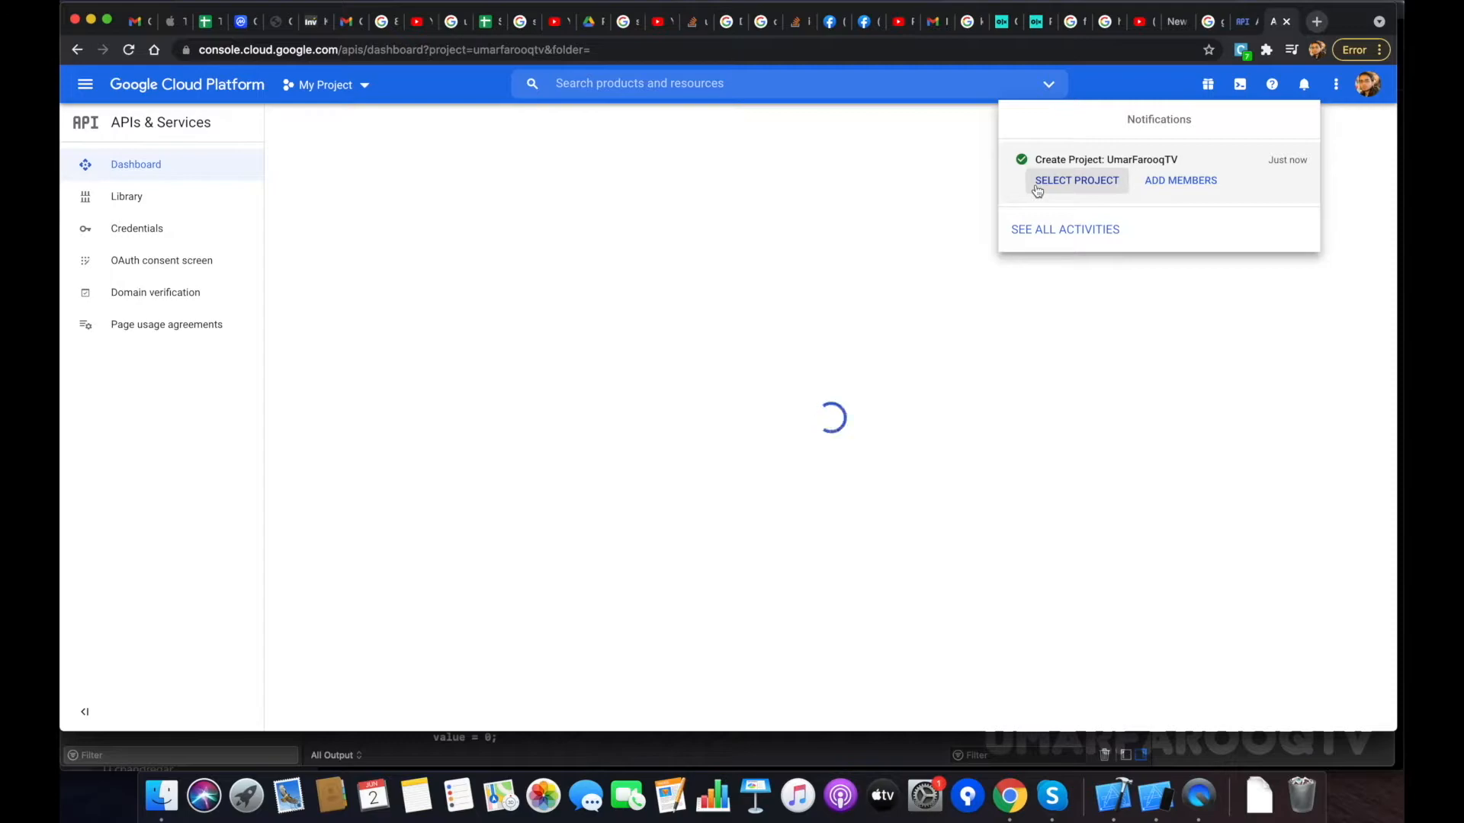
click(1076, 180)
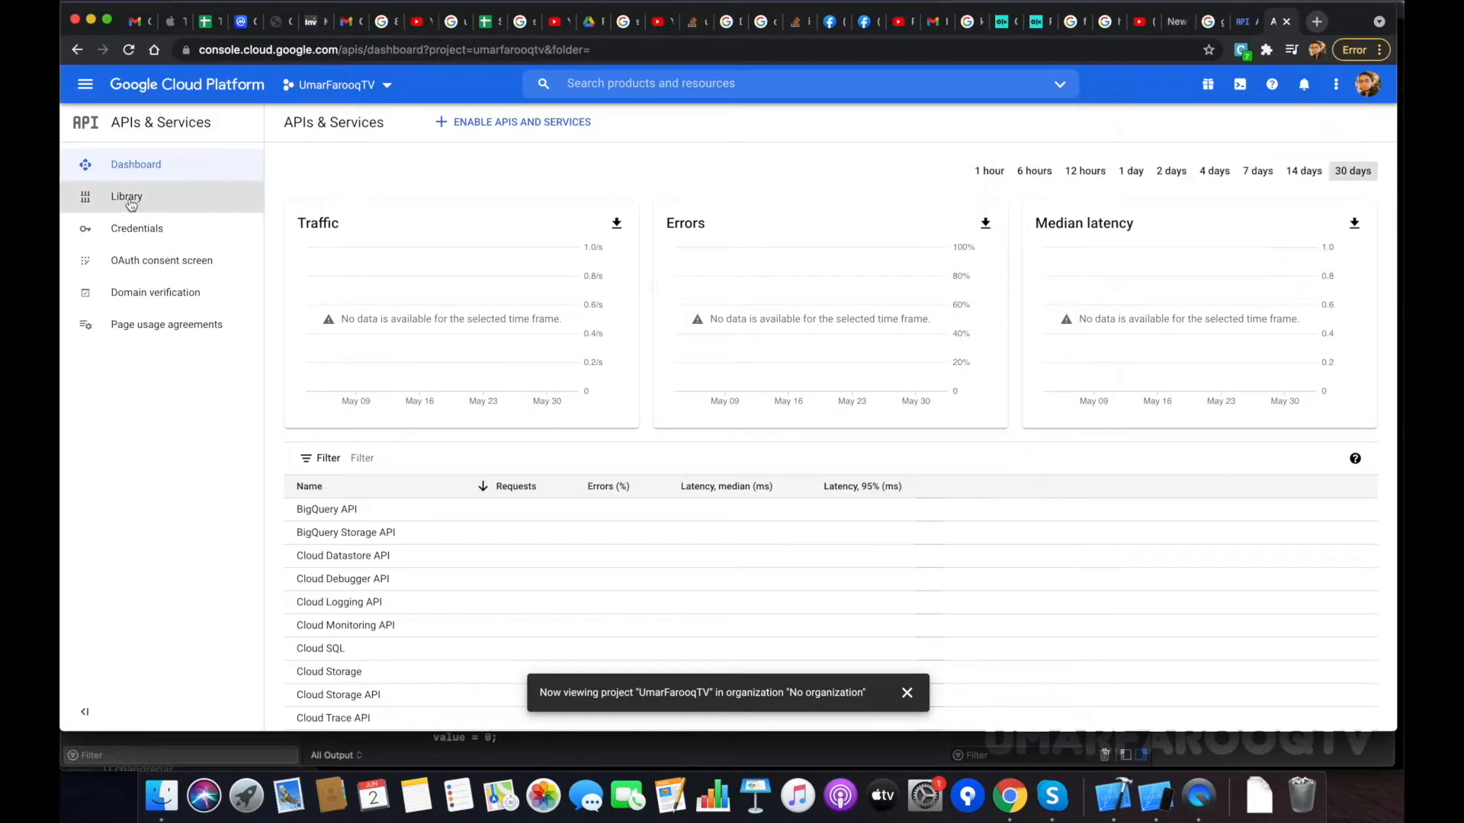
click(126, 196)
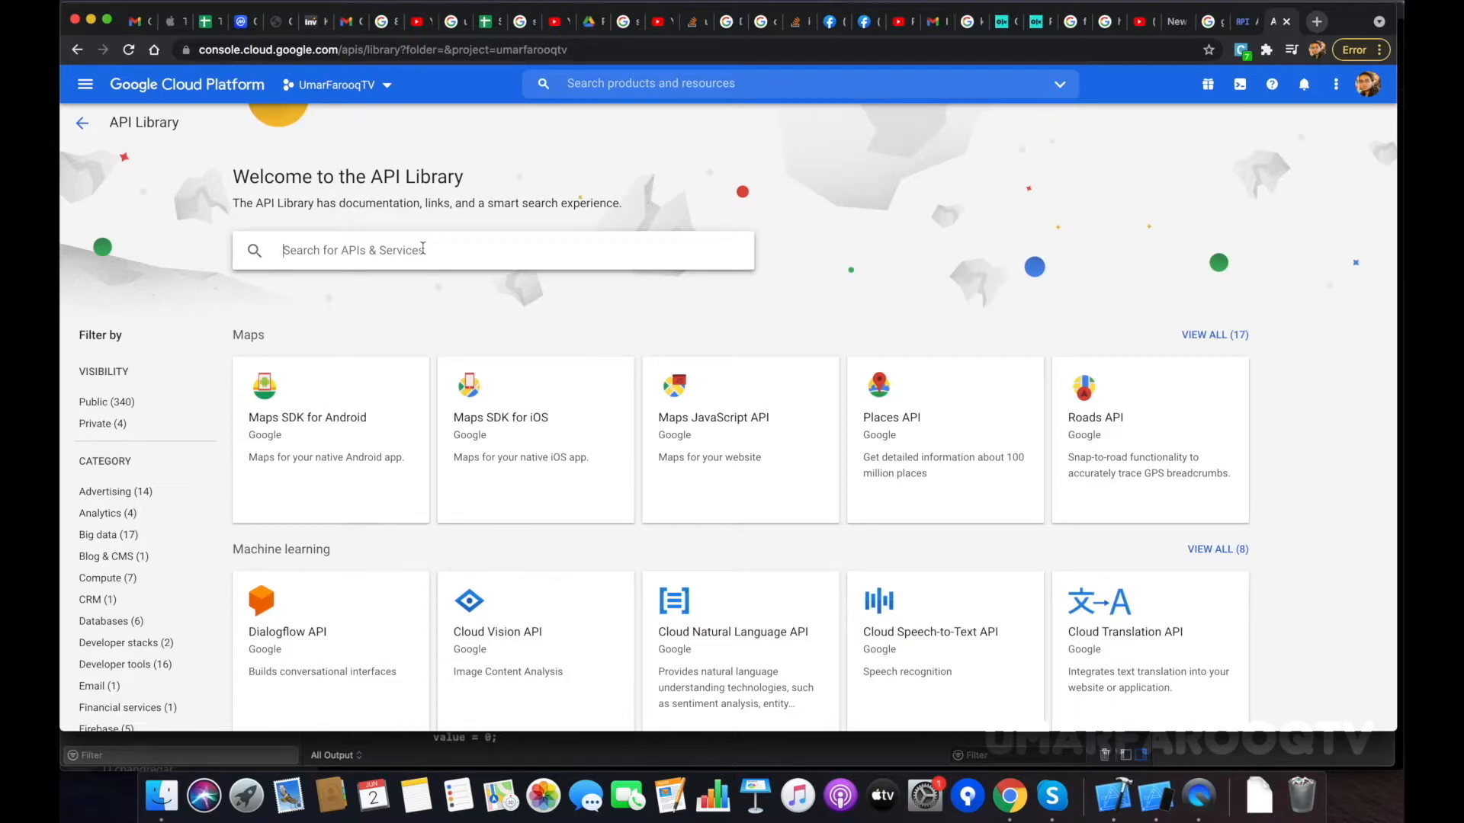
Search the library for 'Dis' and enable the Distance Matrix API
text(D)
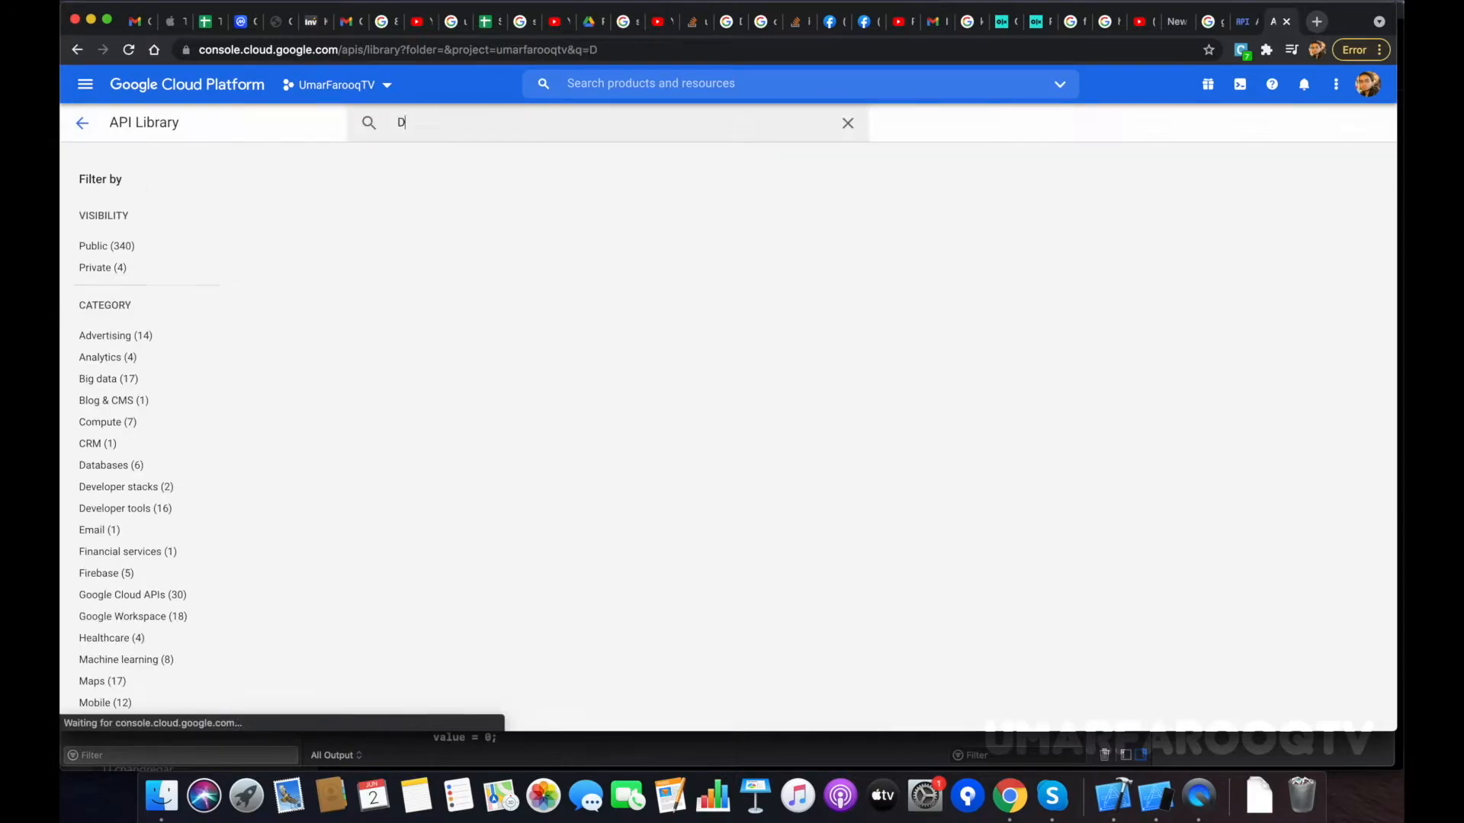
text(is)
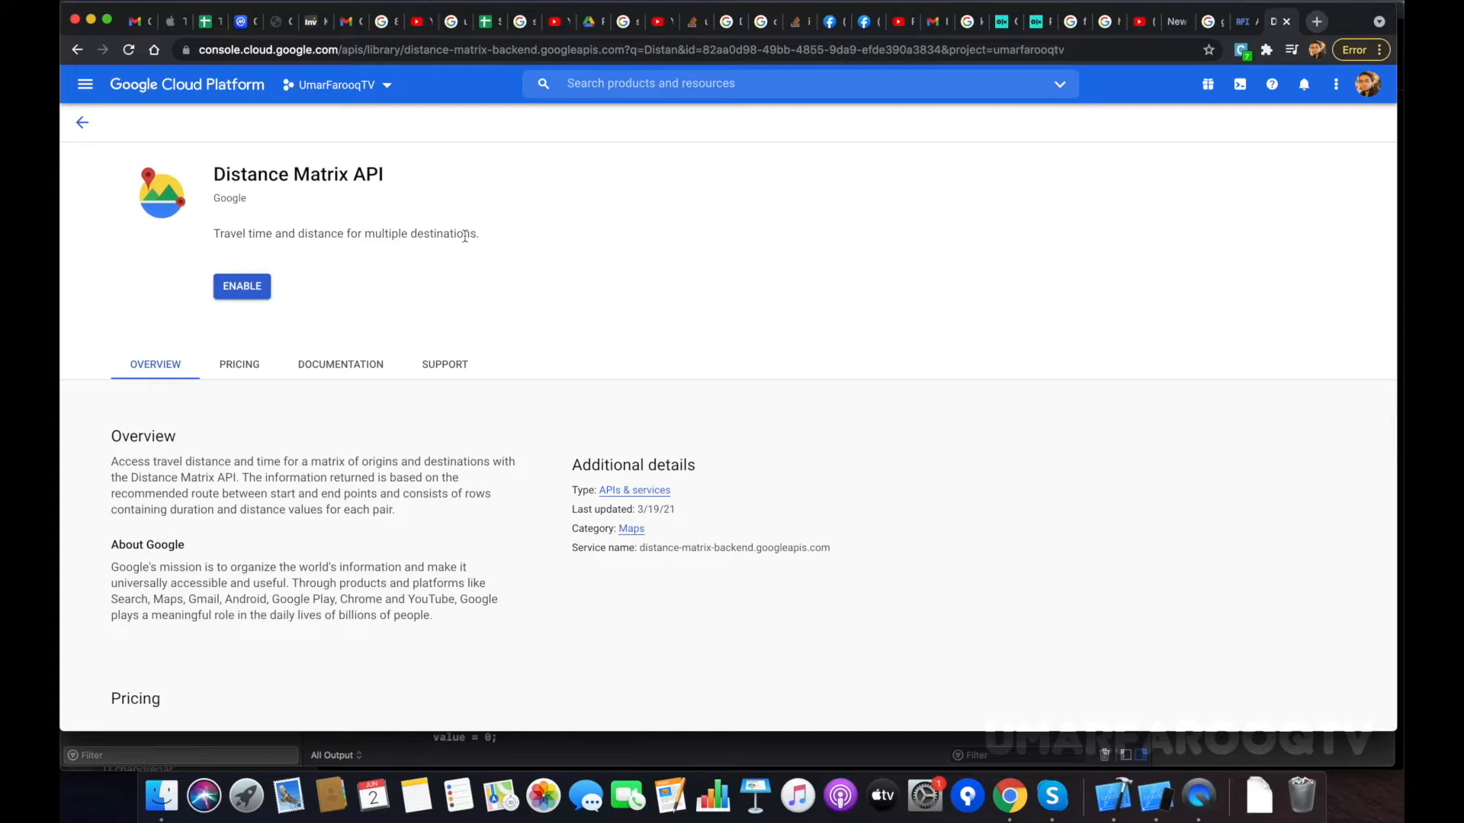
scroll(down, 3)
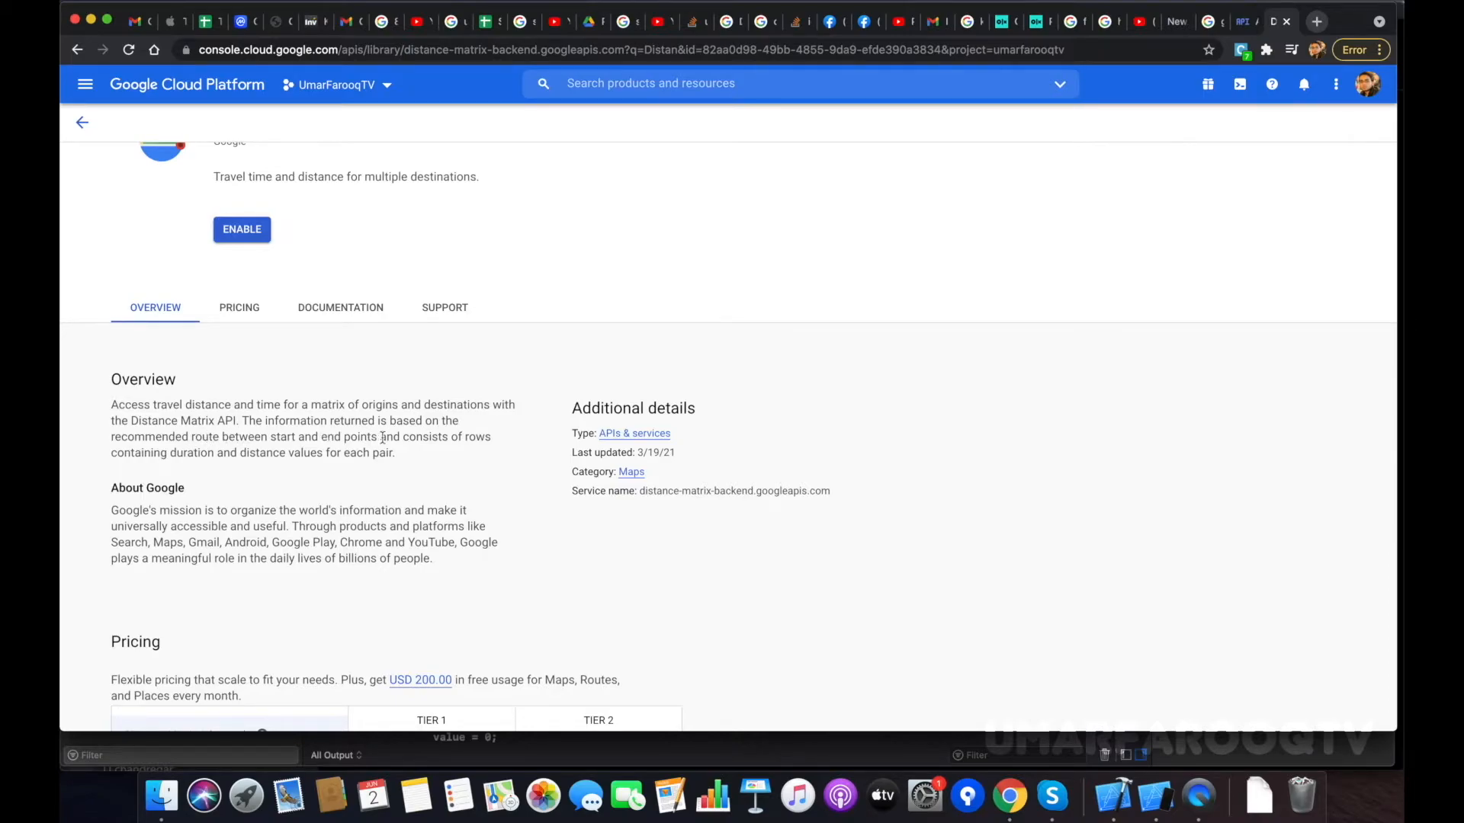
mouse_move(221, 458)
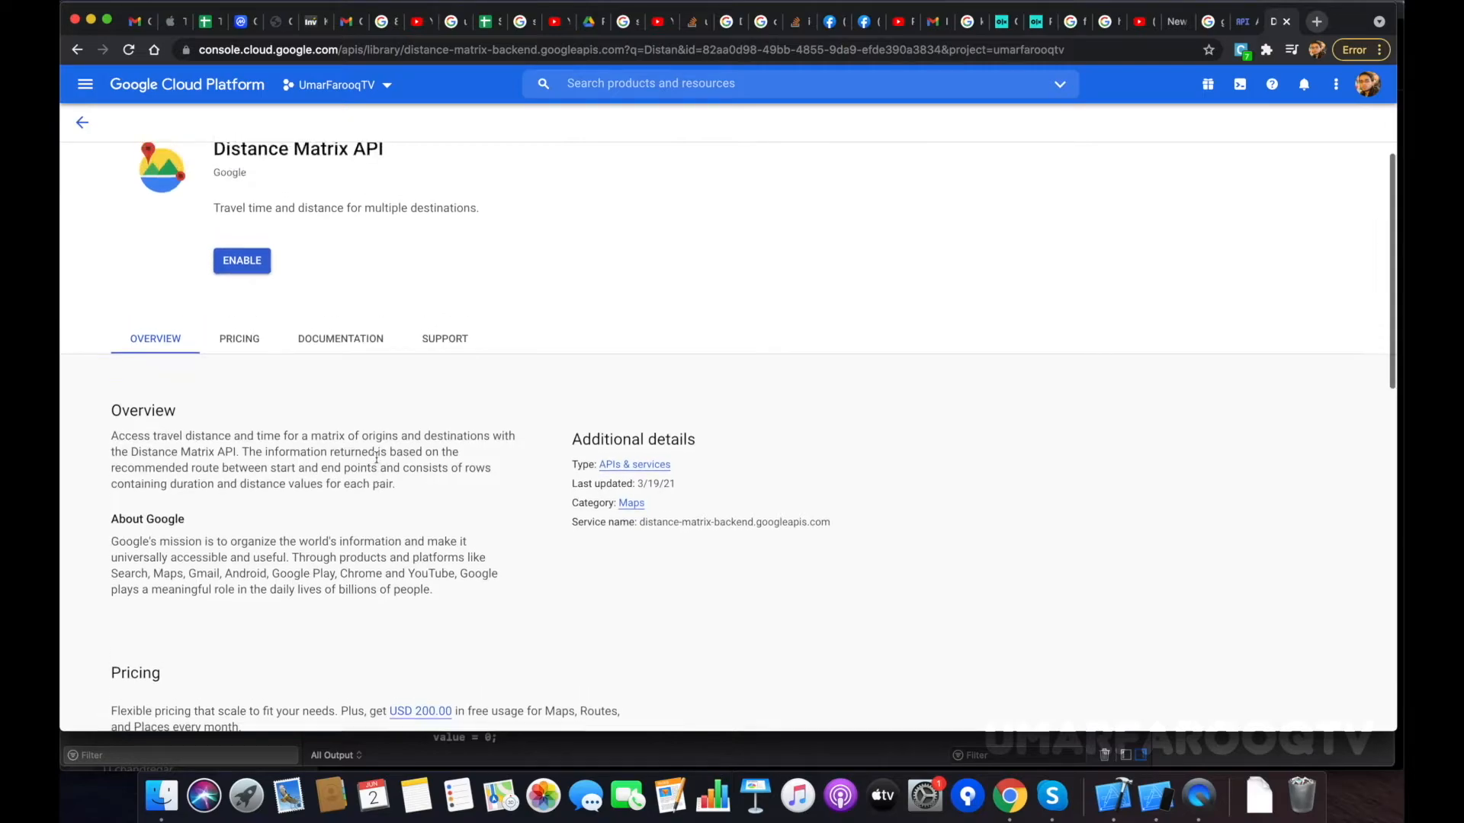
click(241, 260)
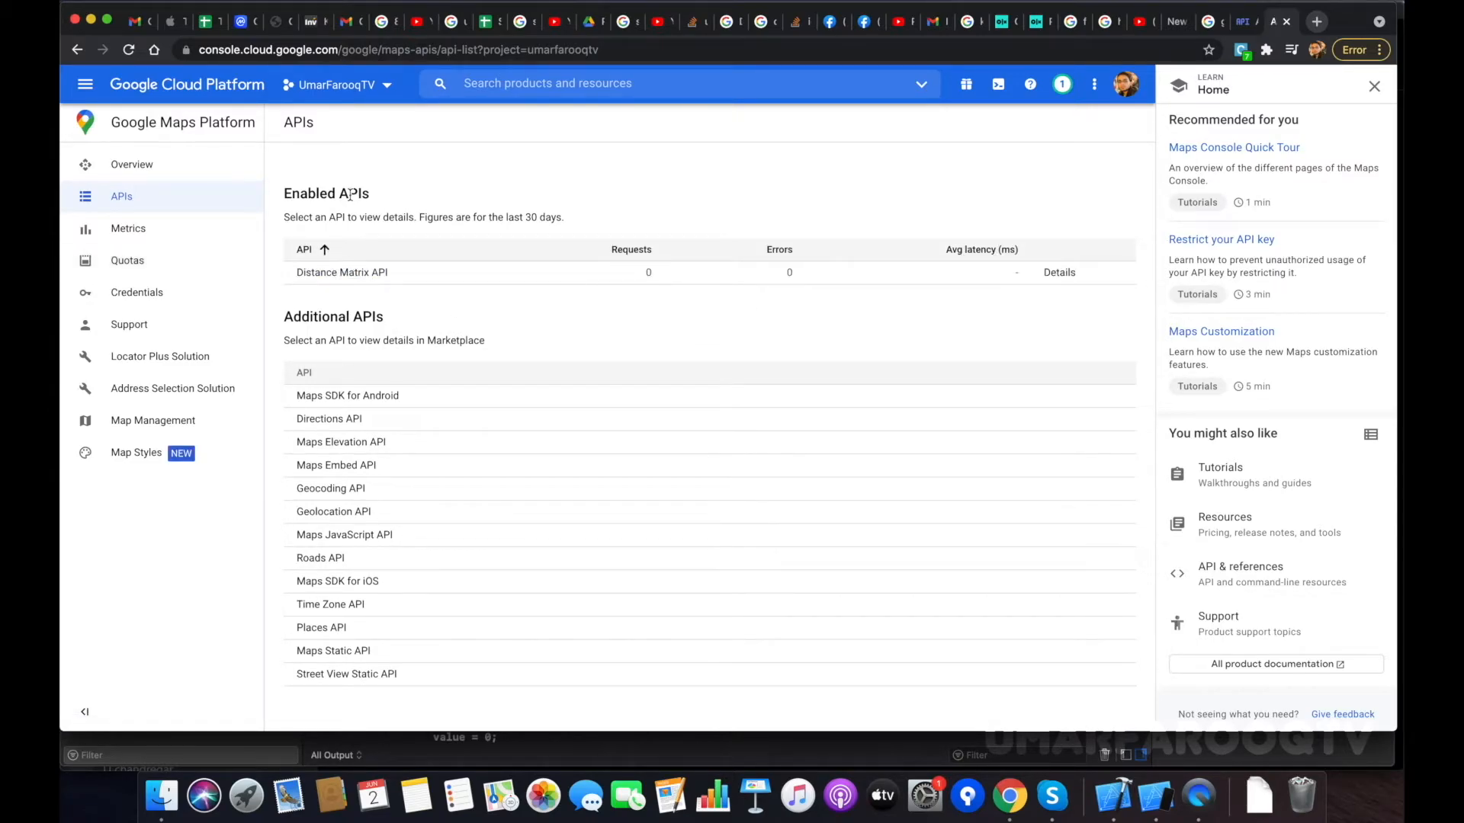
mouse_move(128, 228)
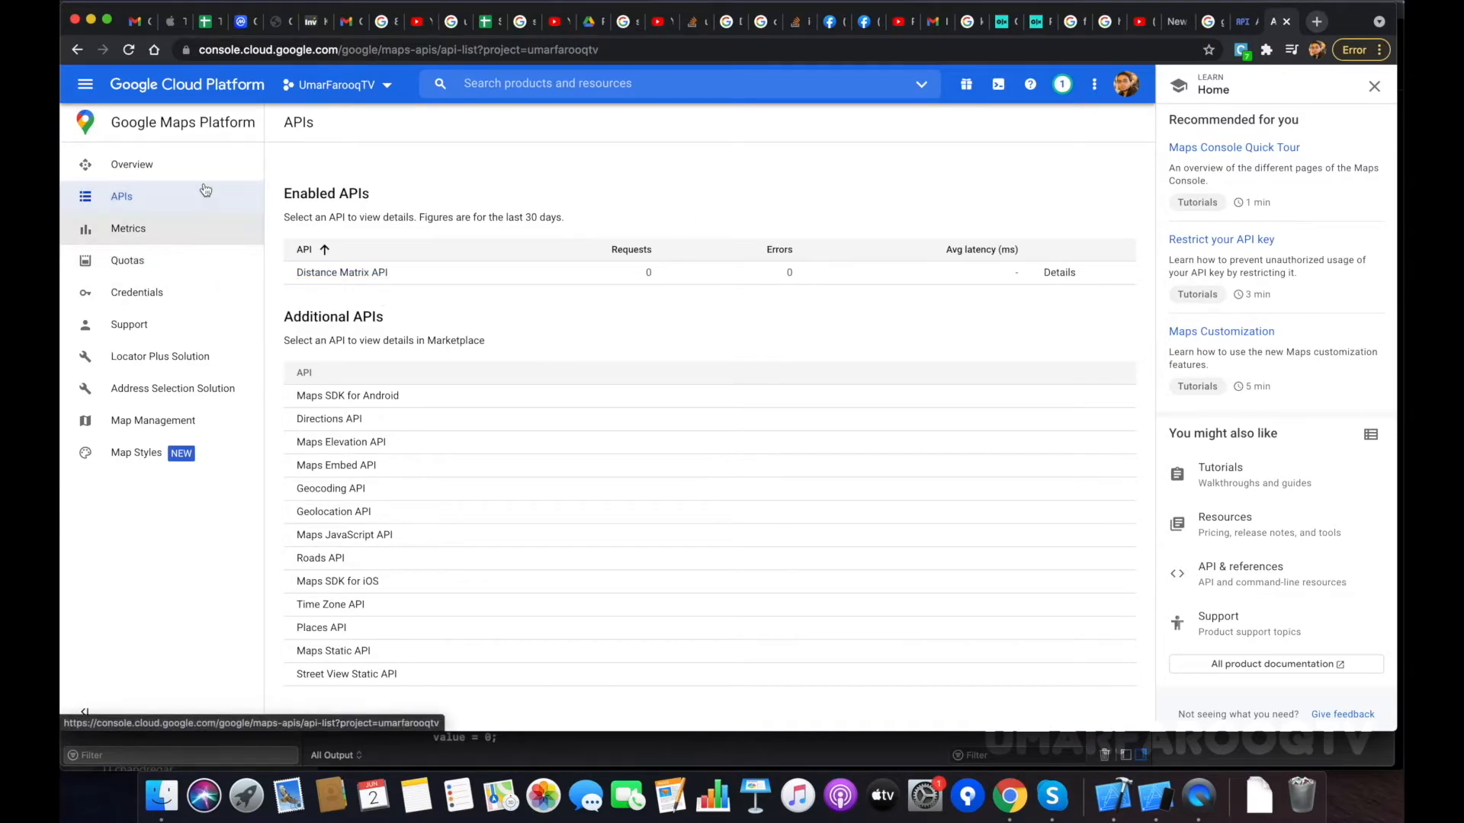
mouse_move(137, 292)
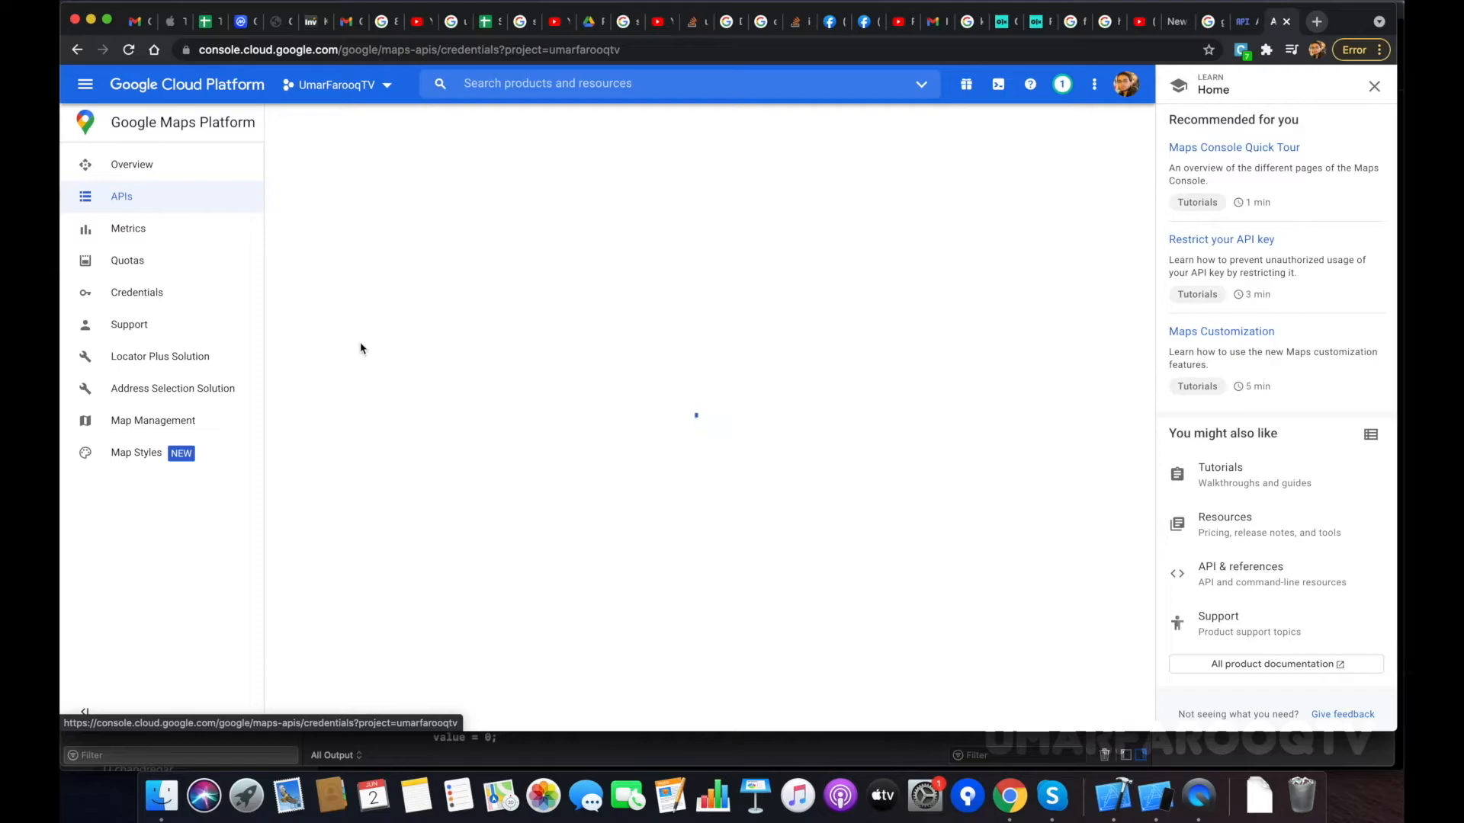
Go from Maps credentials to the full APIs & Services Credentials list, currently without keys
click(136, 292)
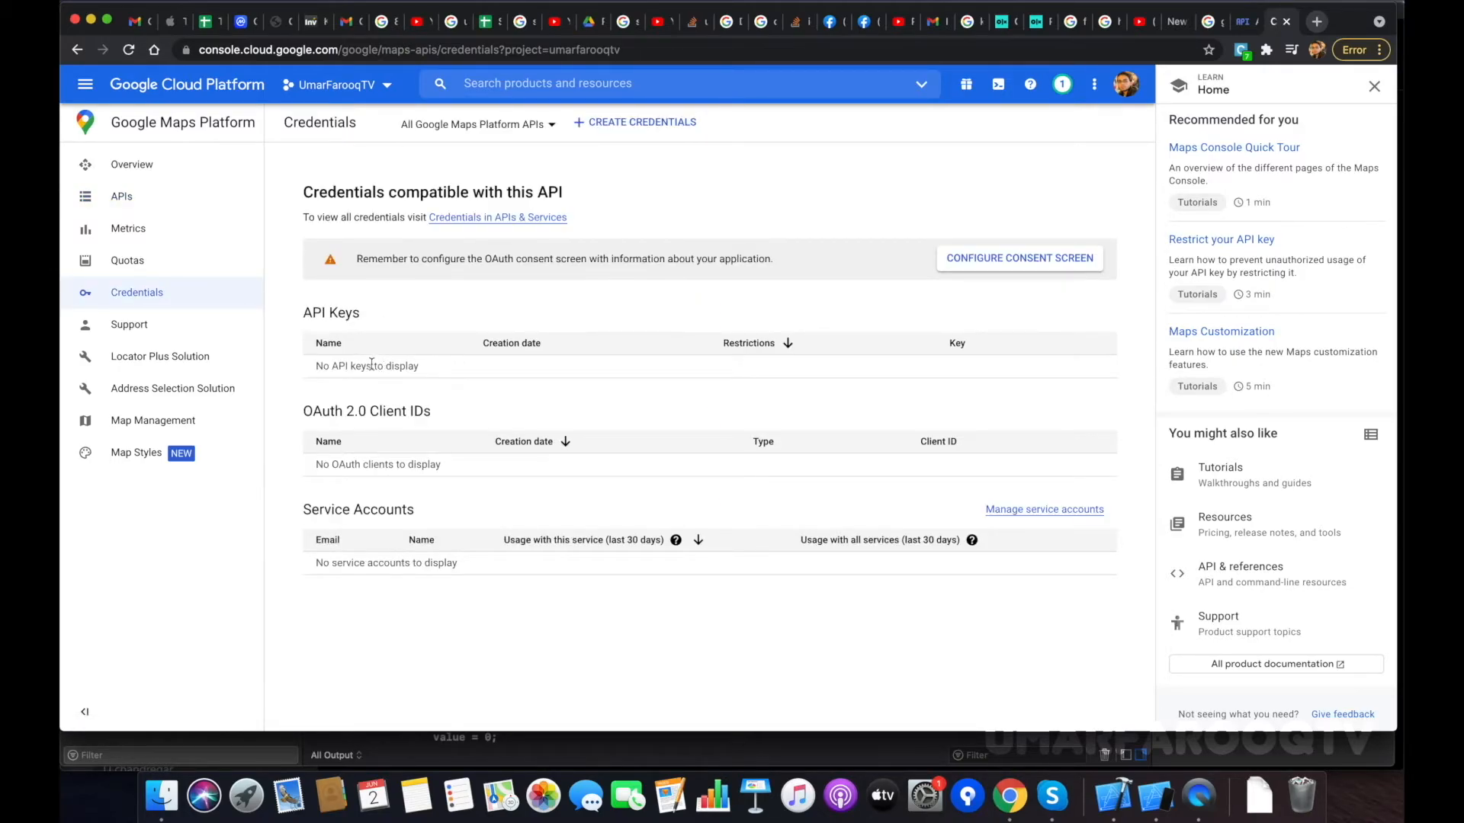
mouse_move(498, 217)
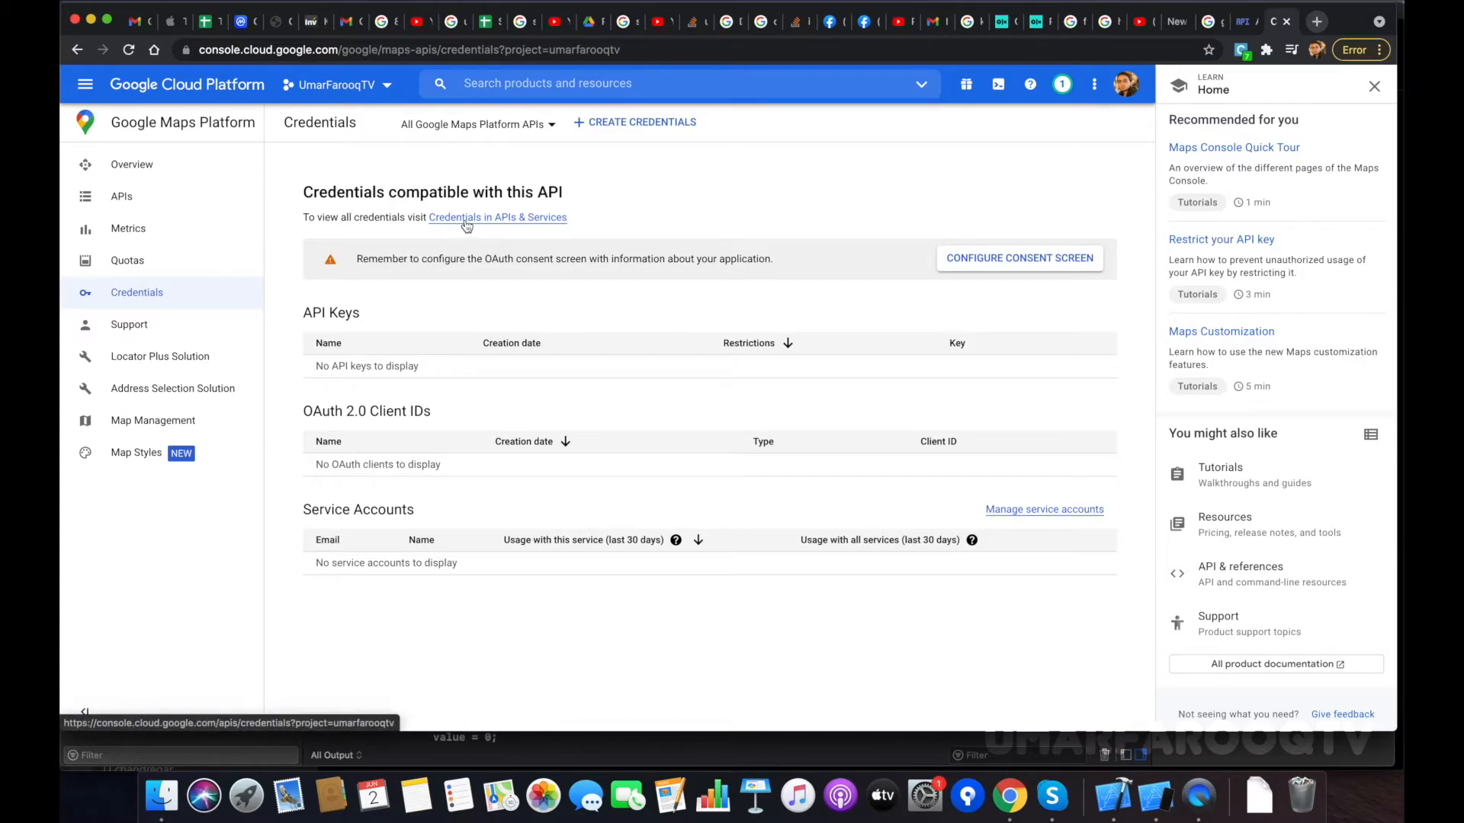
click(498, 216)
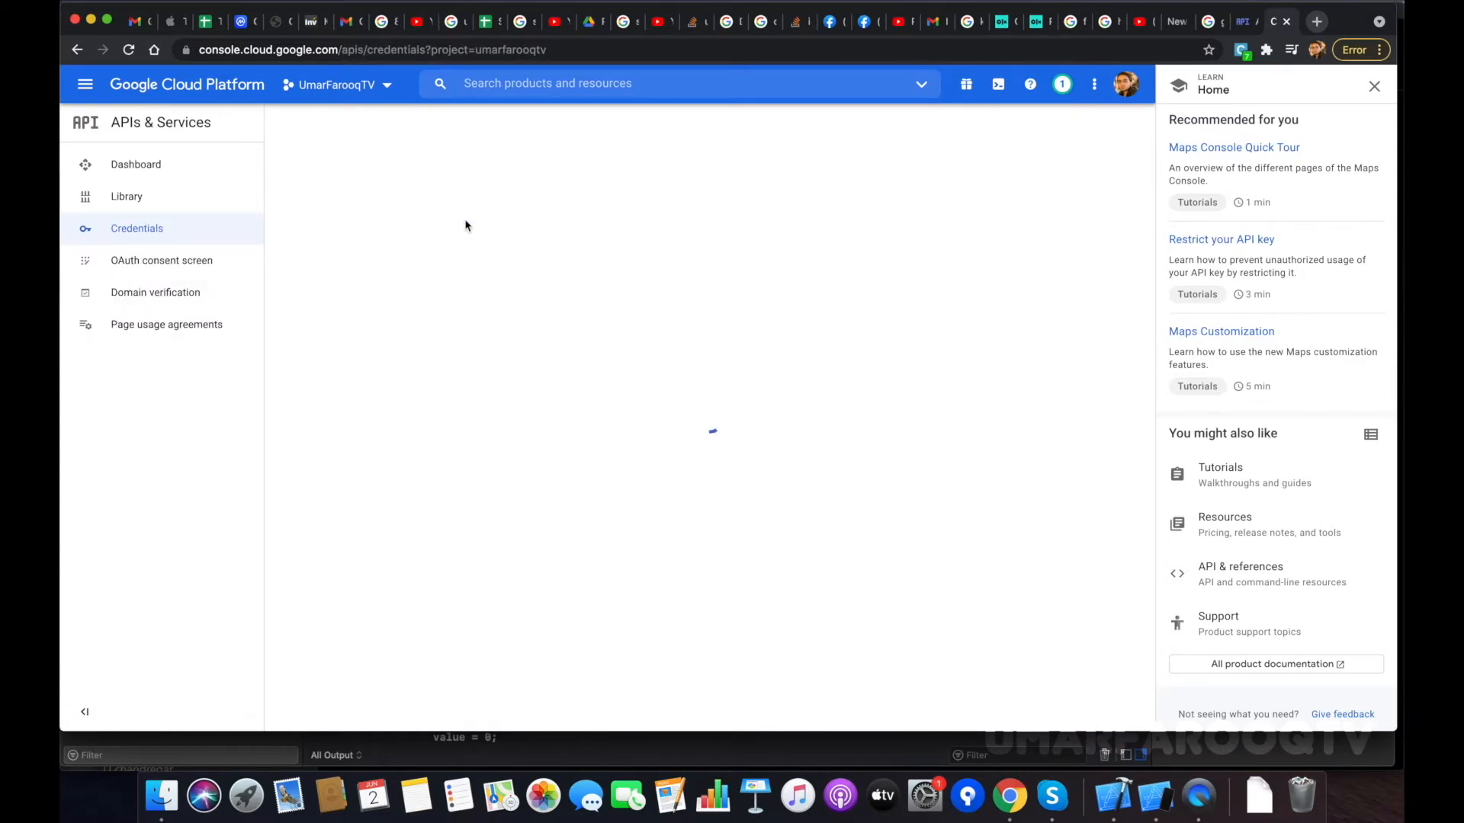
click(1373, 86)
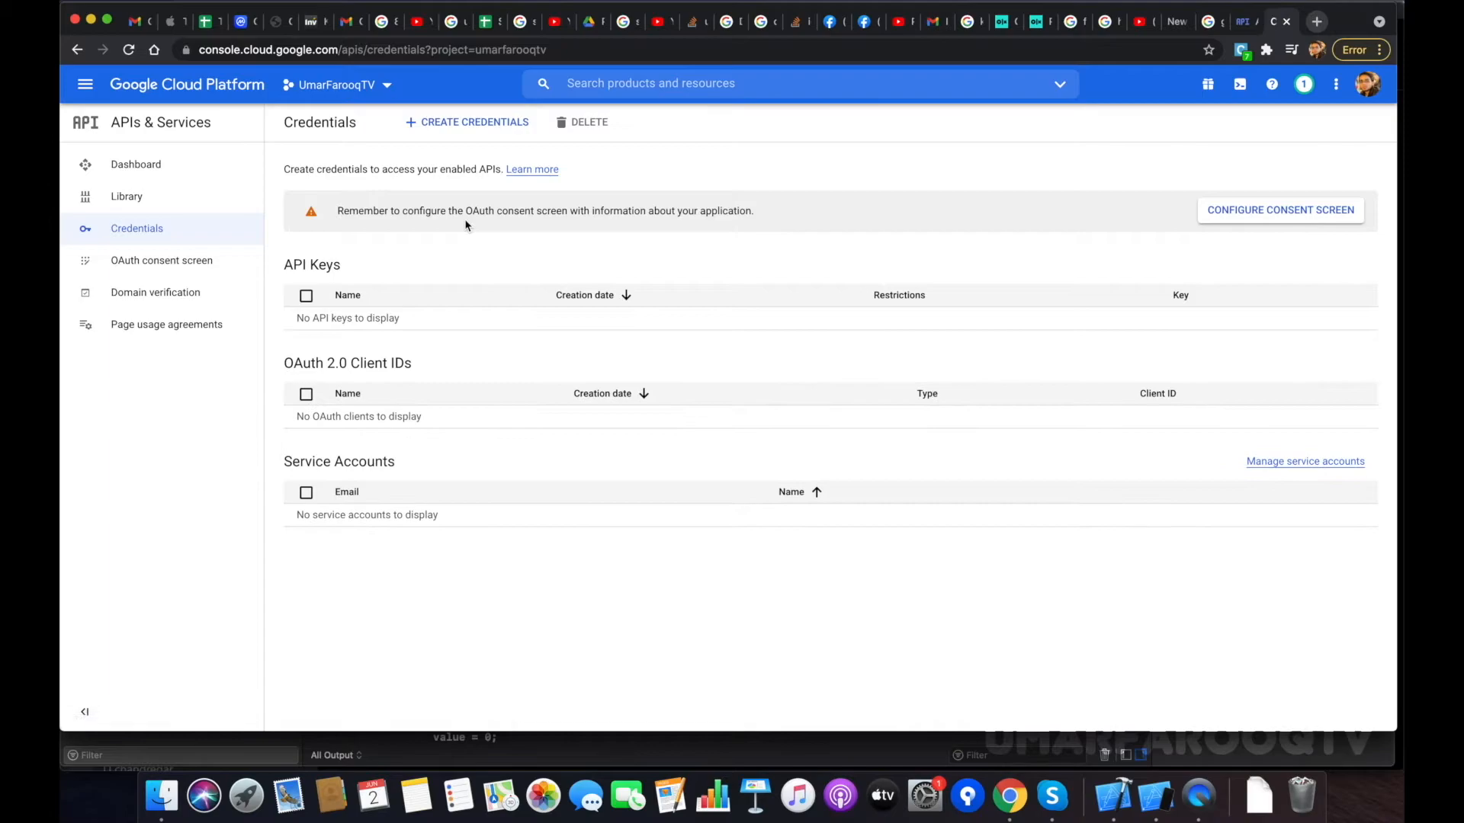
mouse_move(577, 354)
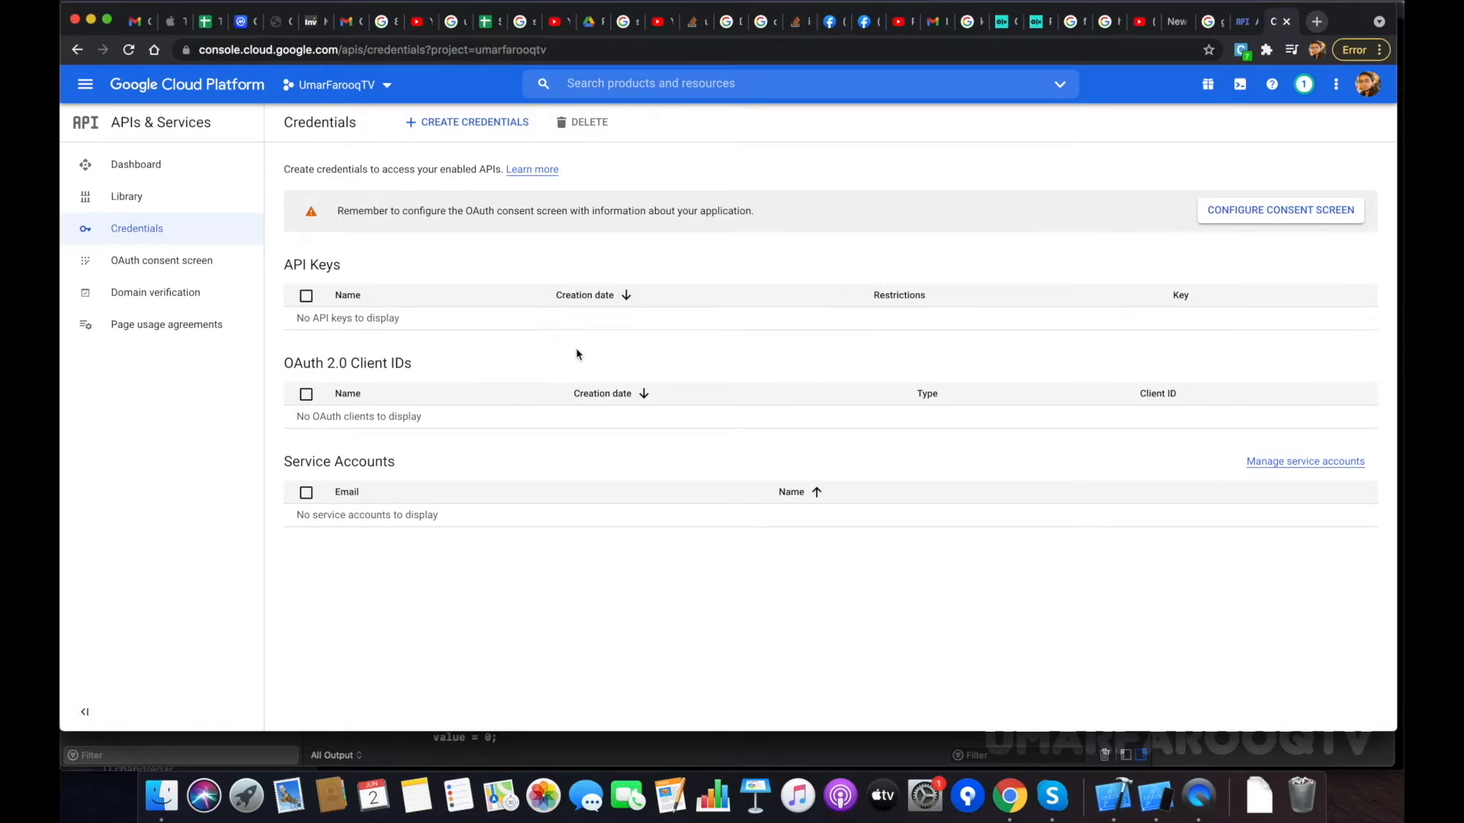
mouse_move(1270, 225)
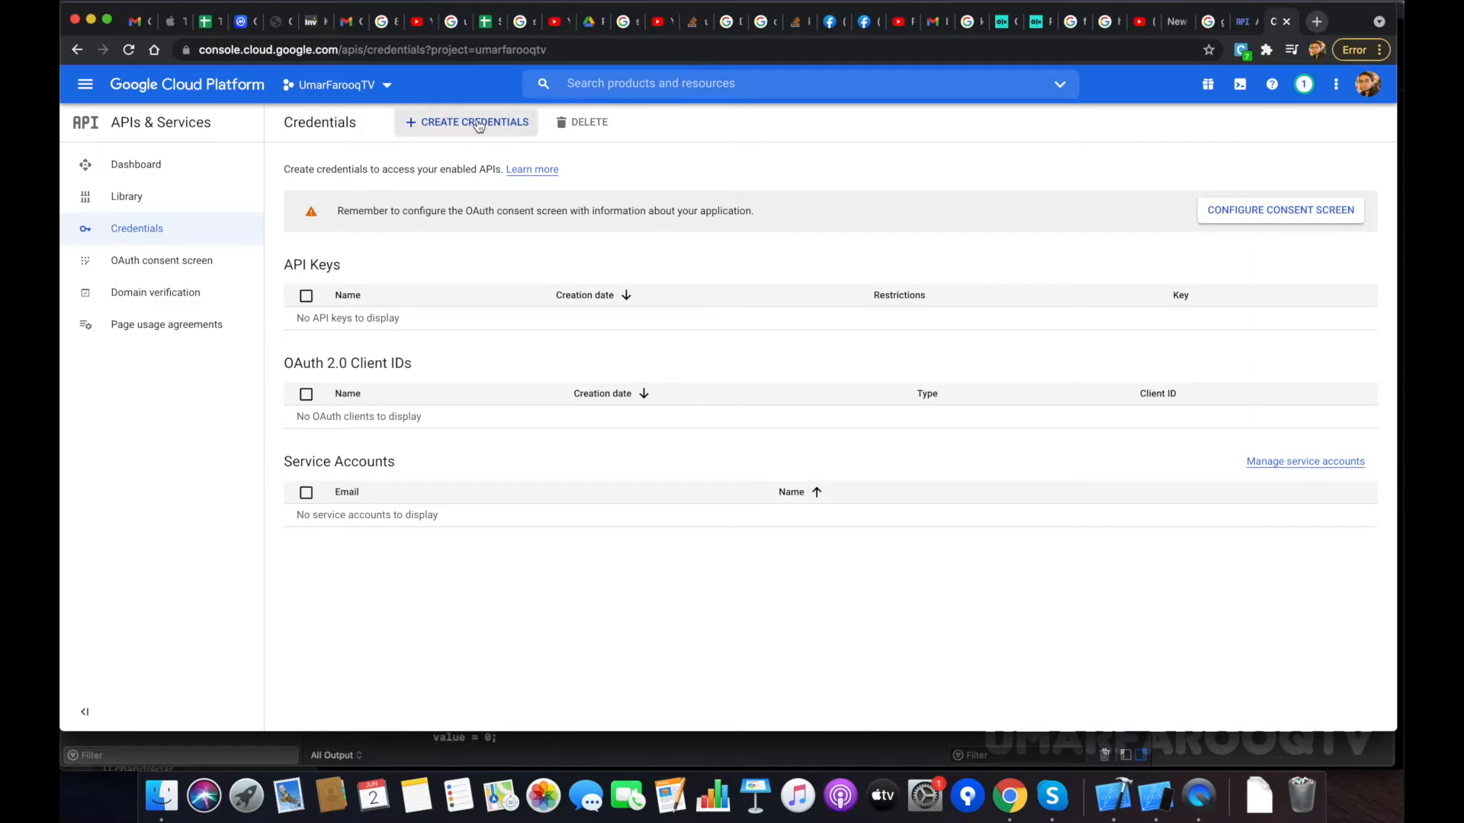
Create an API key, dismiss the confirmation, and copy API key 1
click(473, 122)
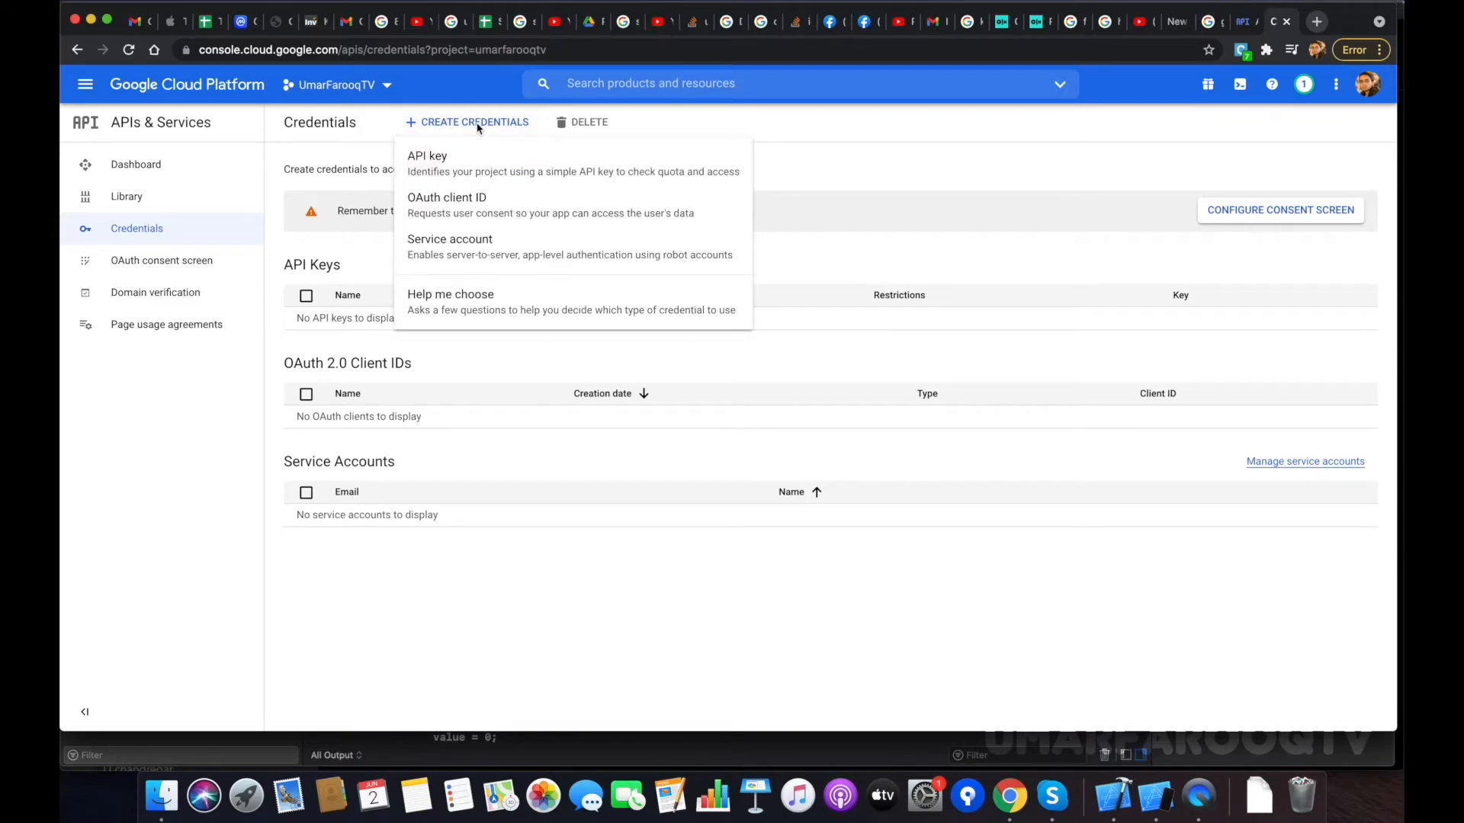
click(427, 155)
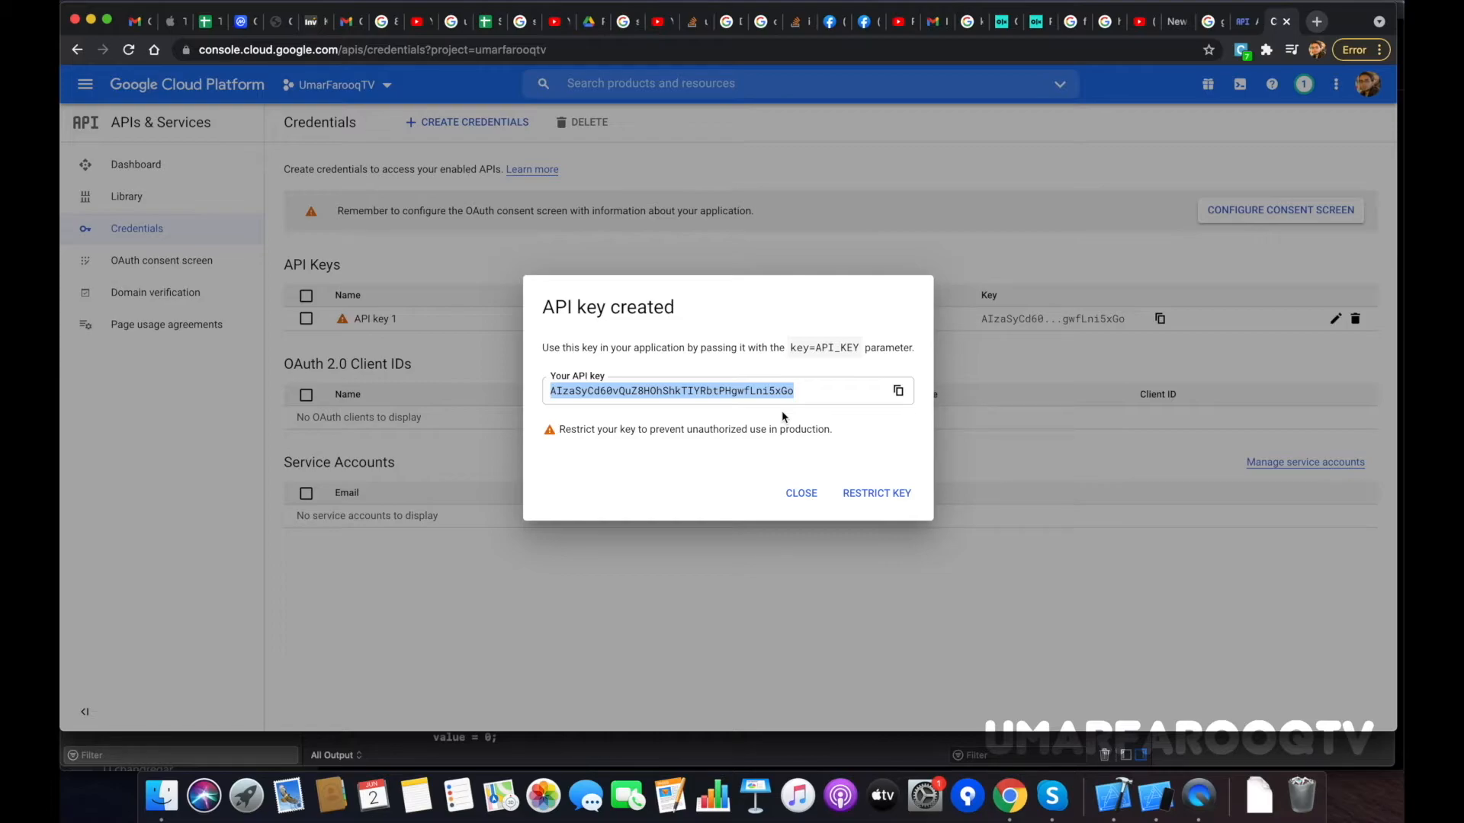
mouse_move(851, 460)
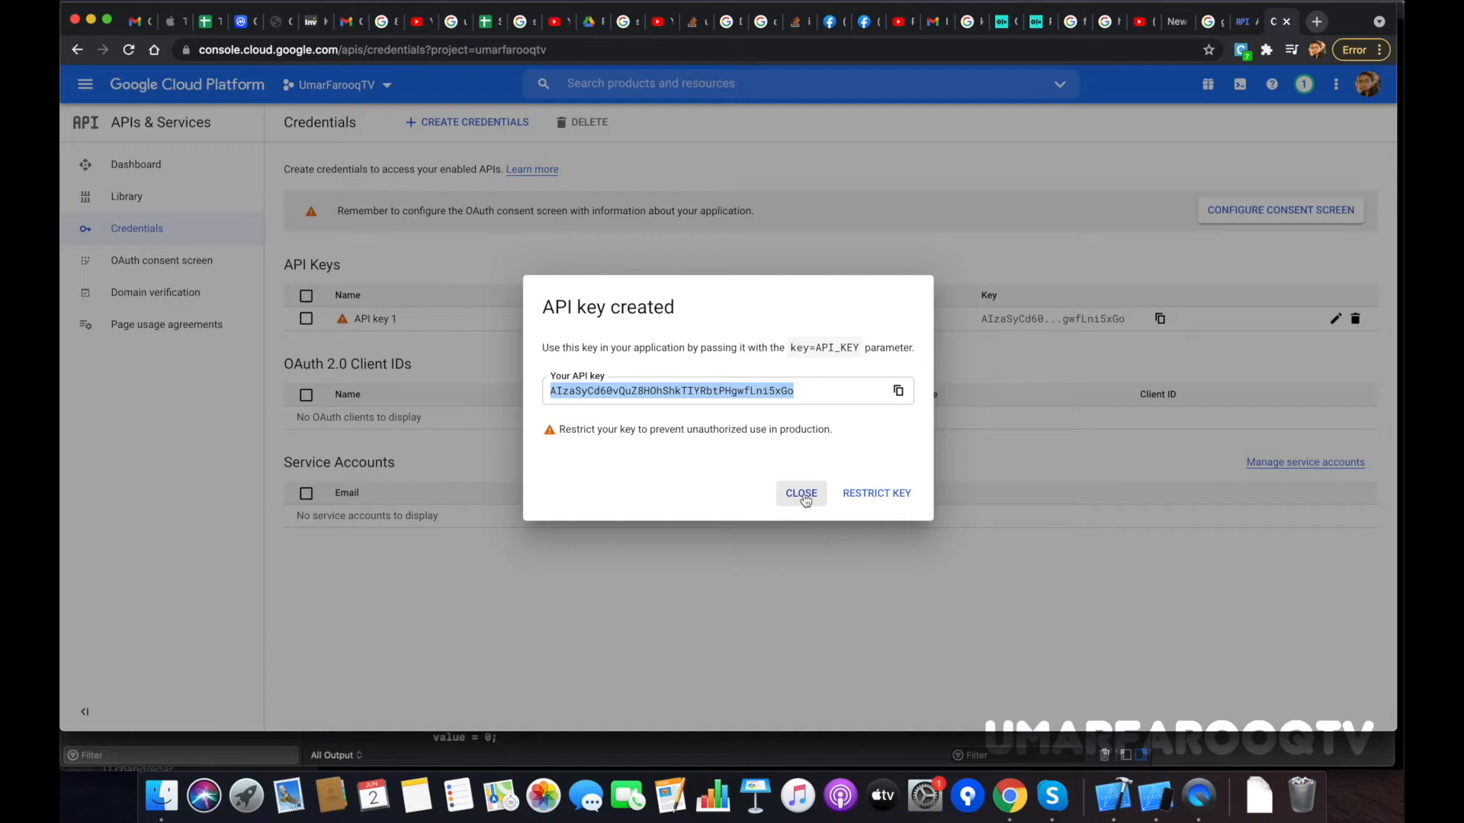
click(800, 493)
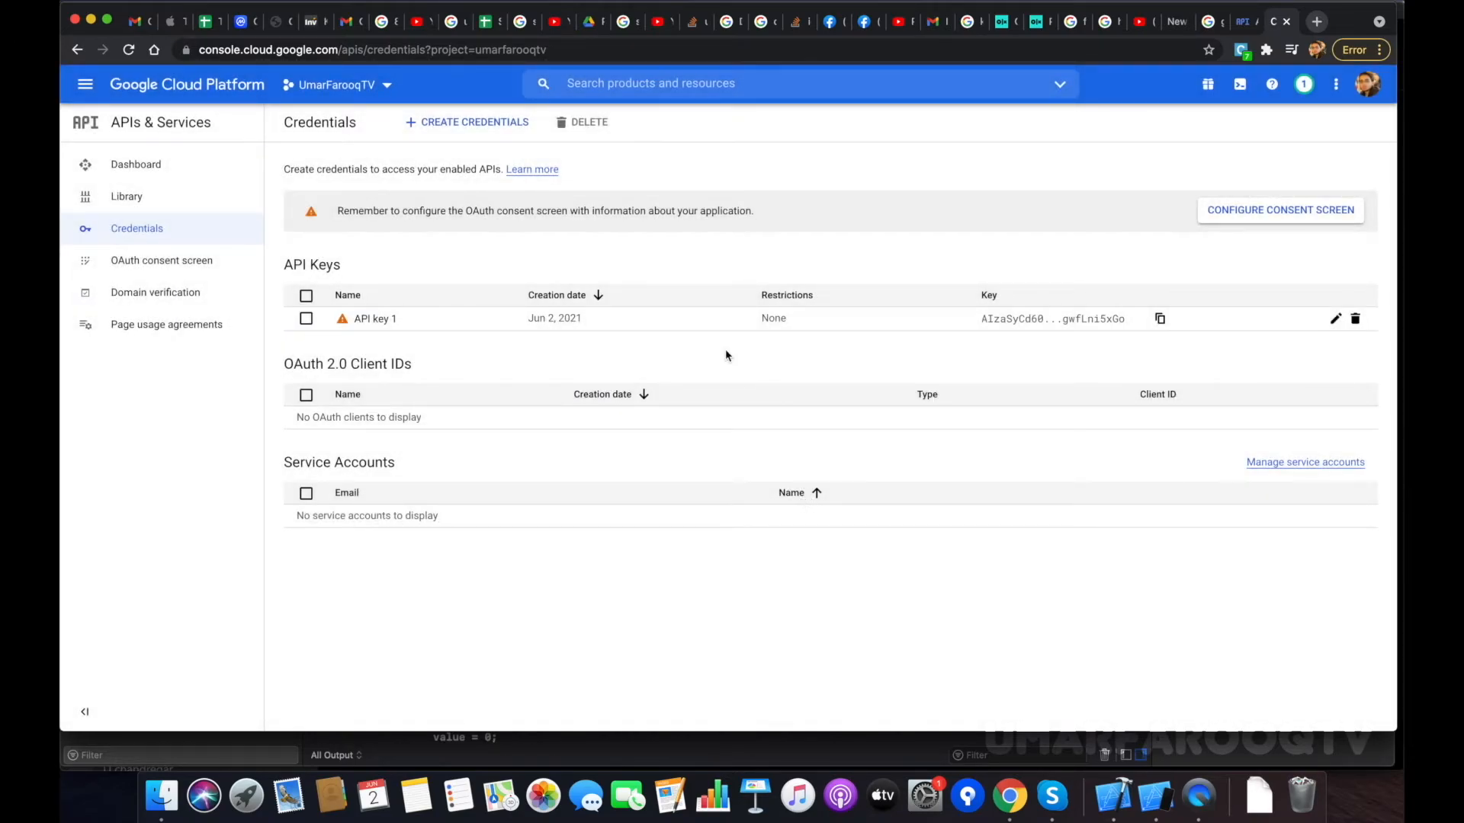
mouse_move(1160, 319)
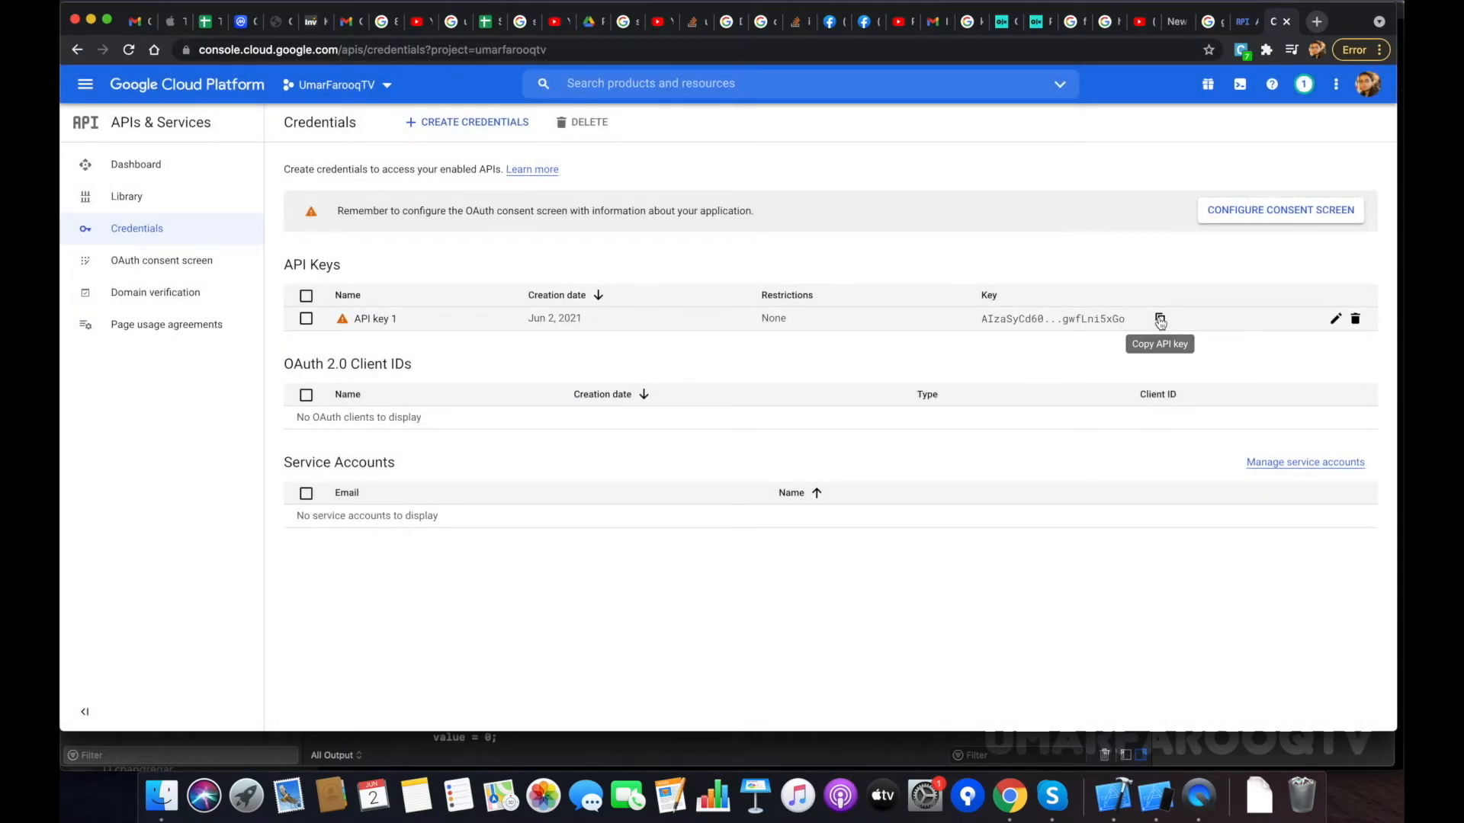
click(1160, 318)
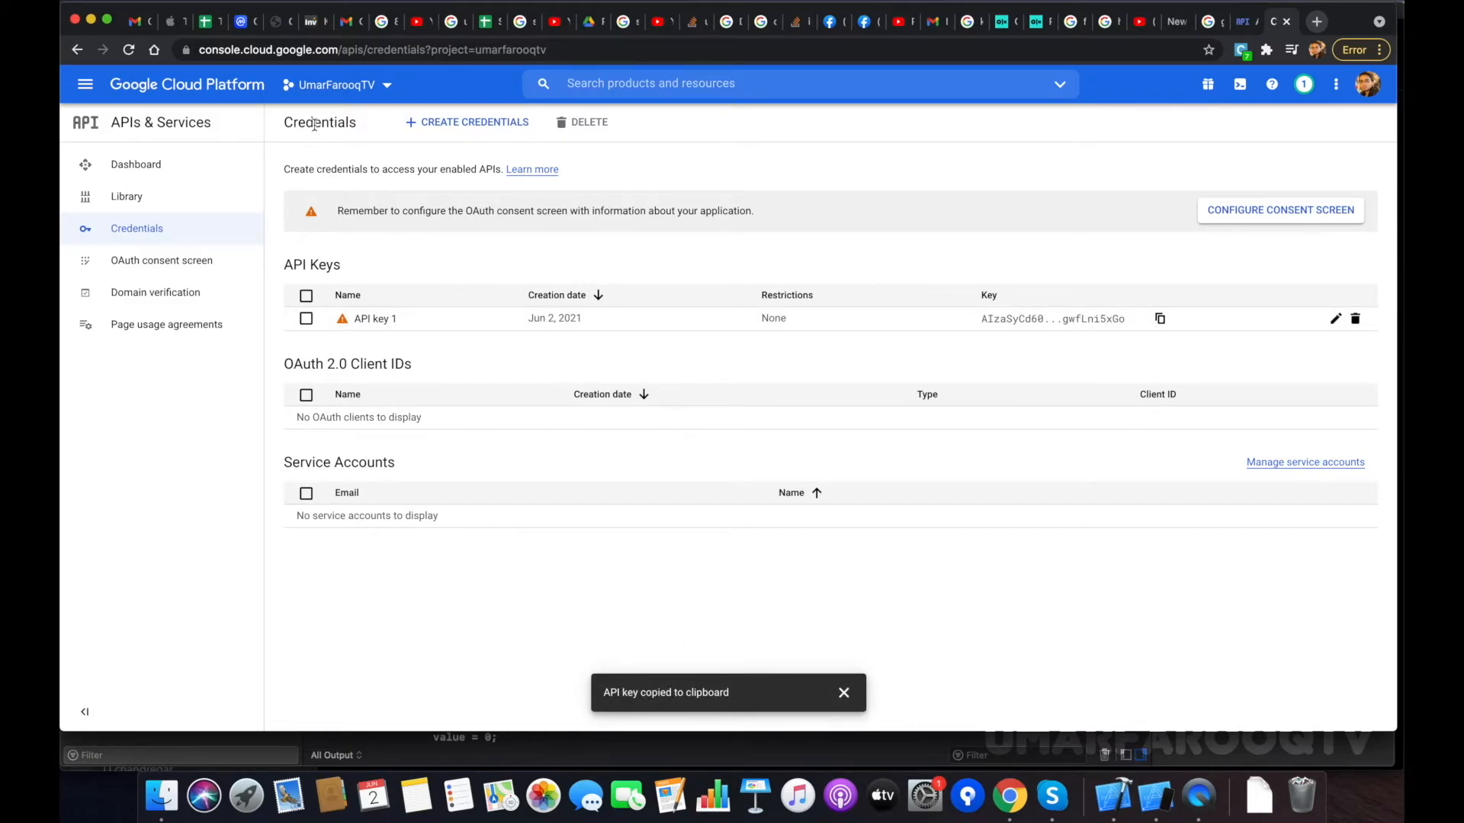
click(136, 164)
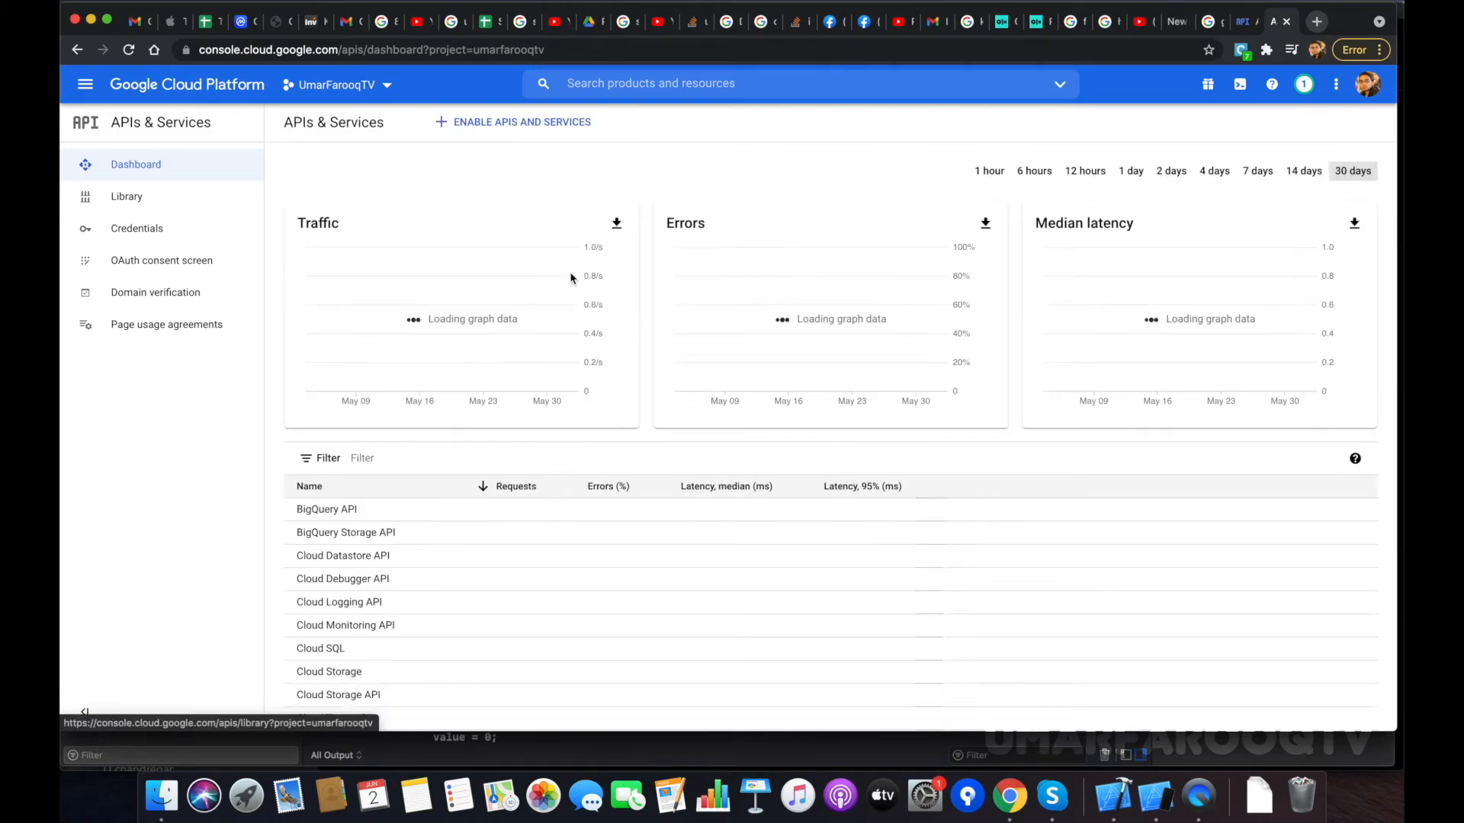
scroll(down, 3)
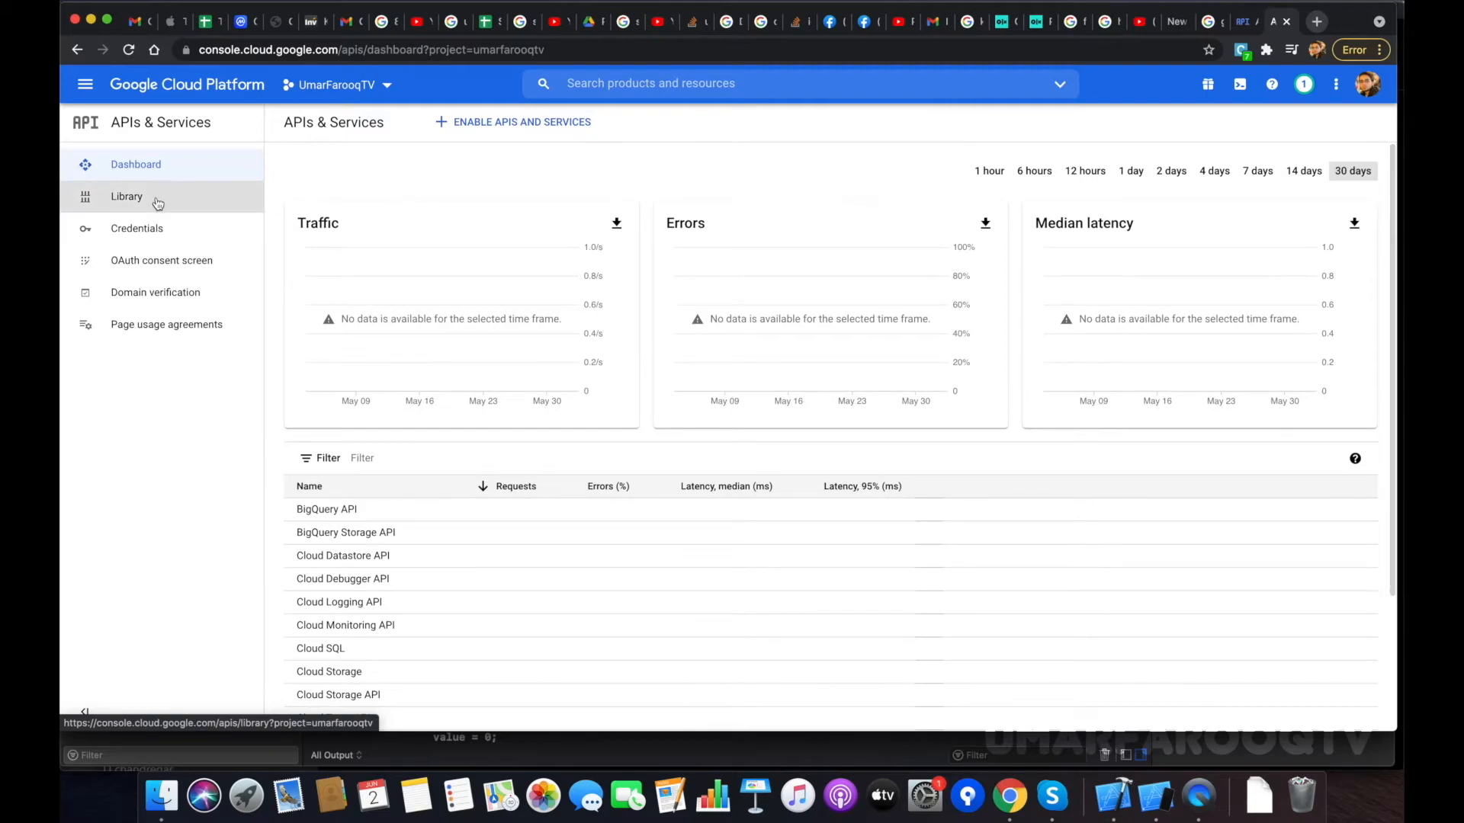
mouse_move(136, 228)
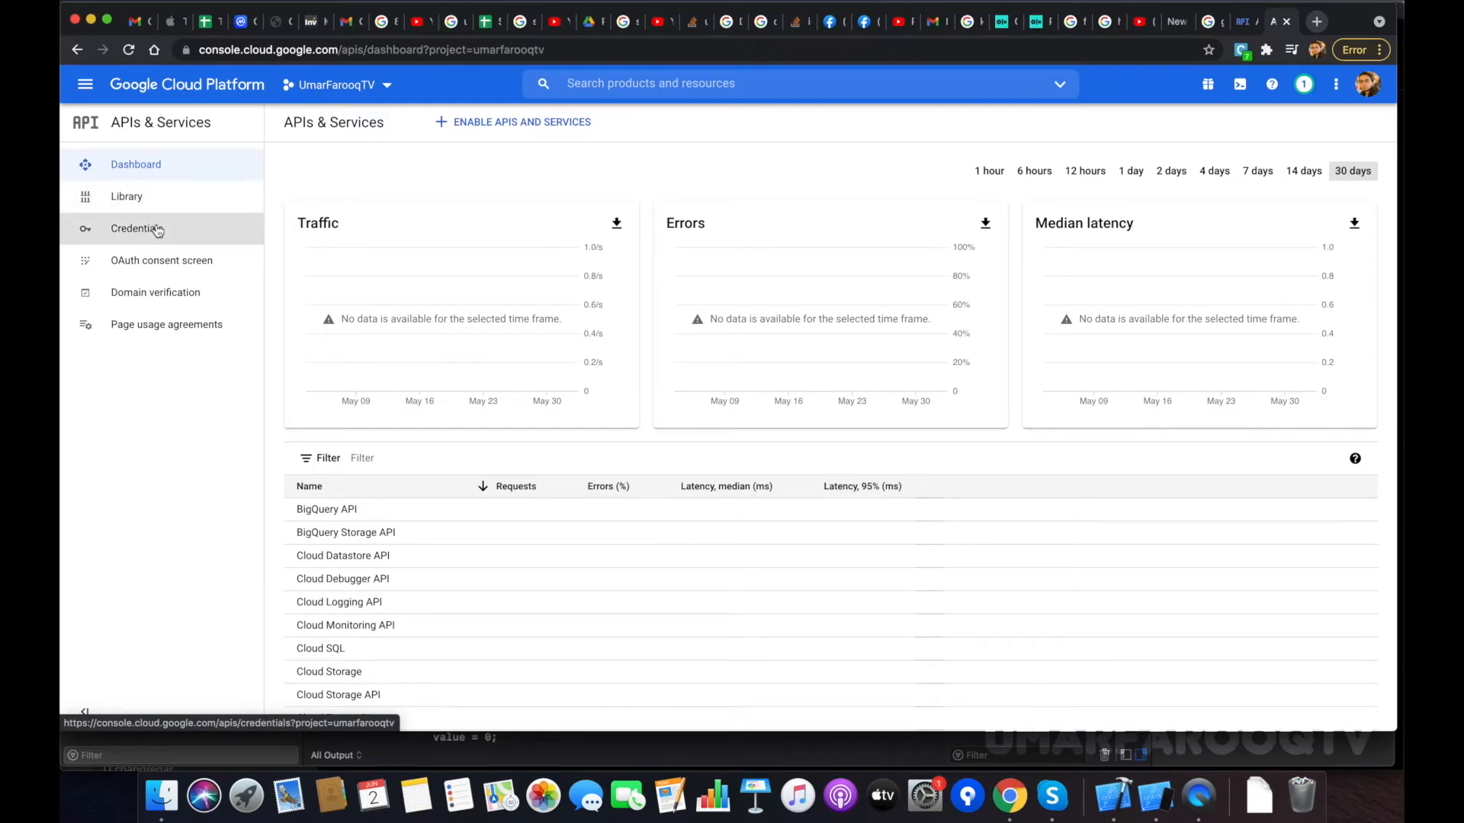
click(137, 229)
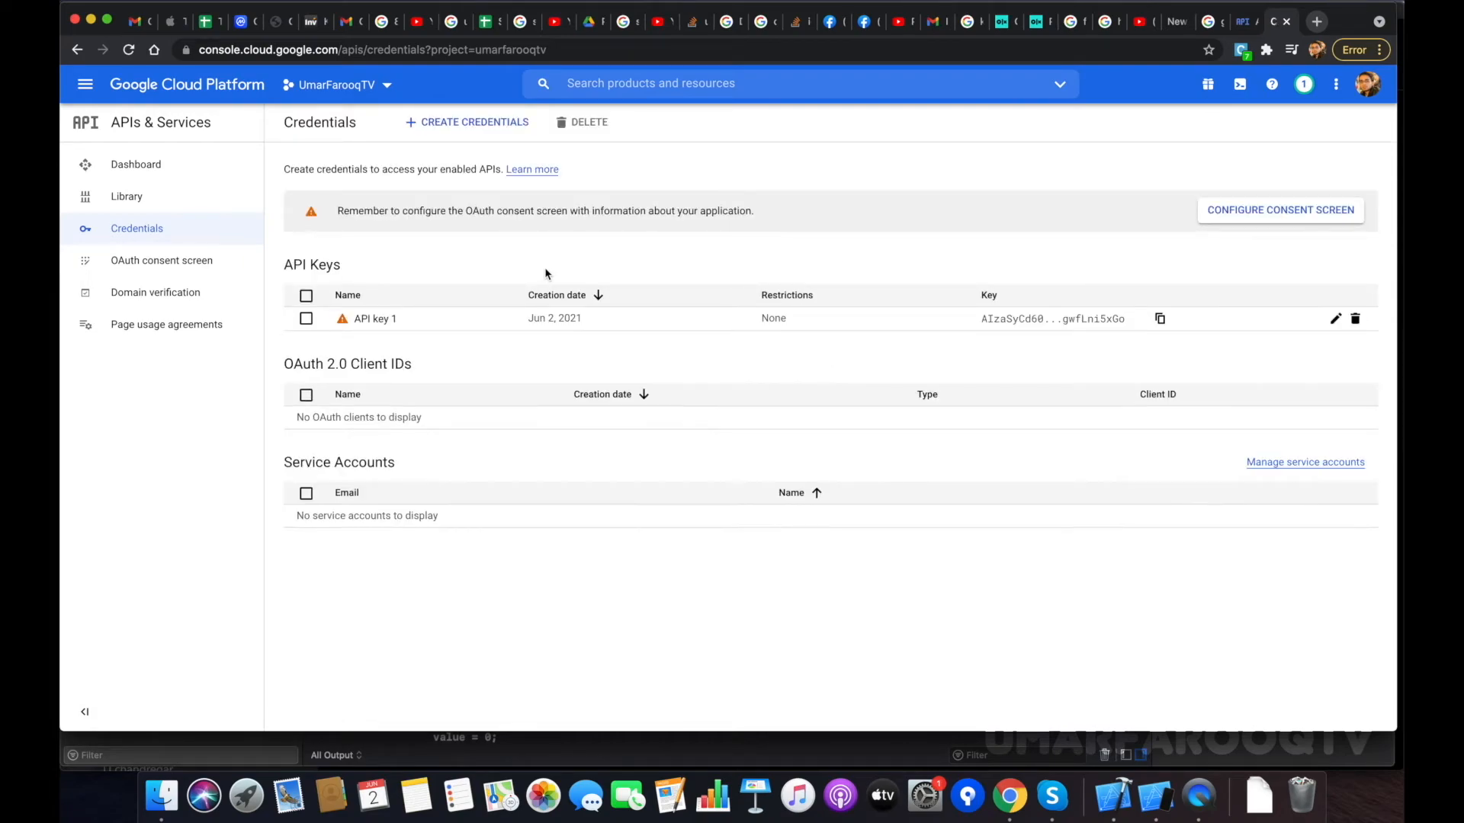
mouse_move(458, 329)
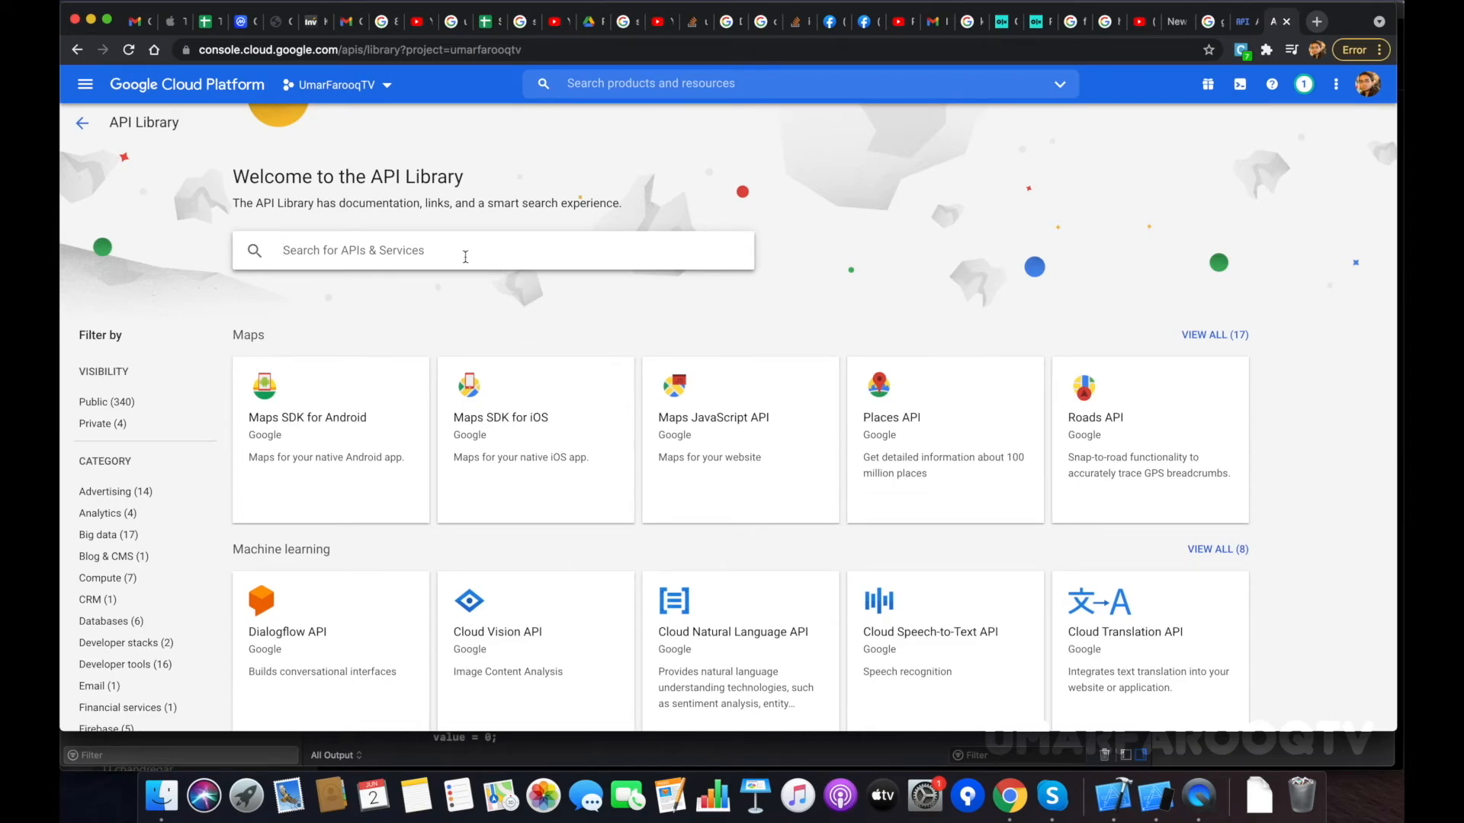
mouse_move(464, 256)
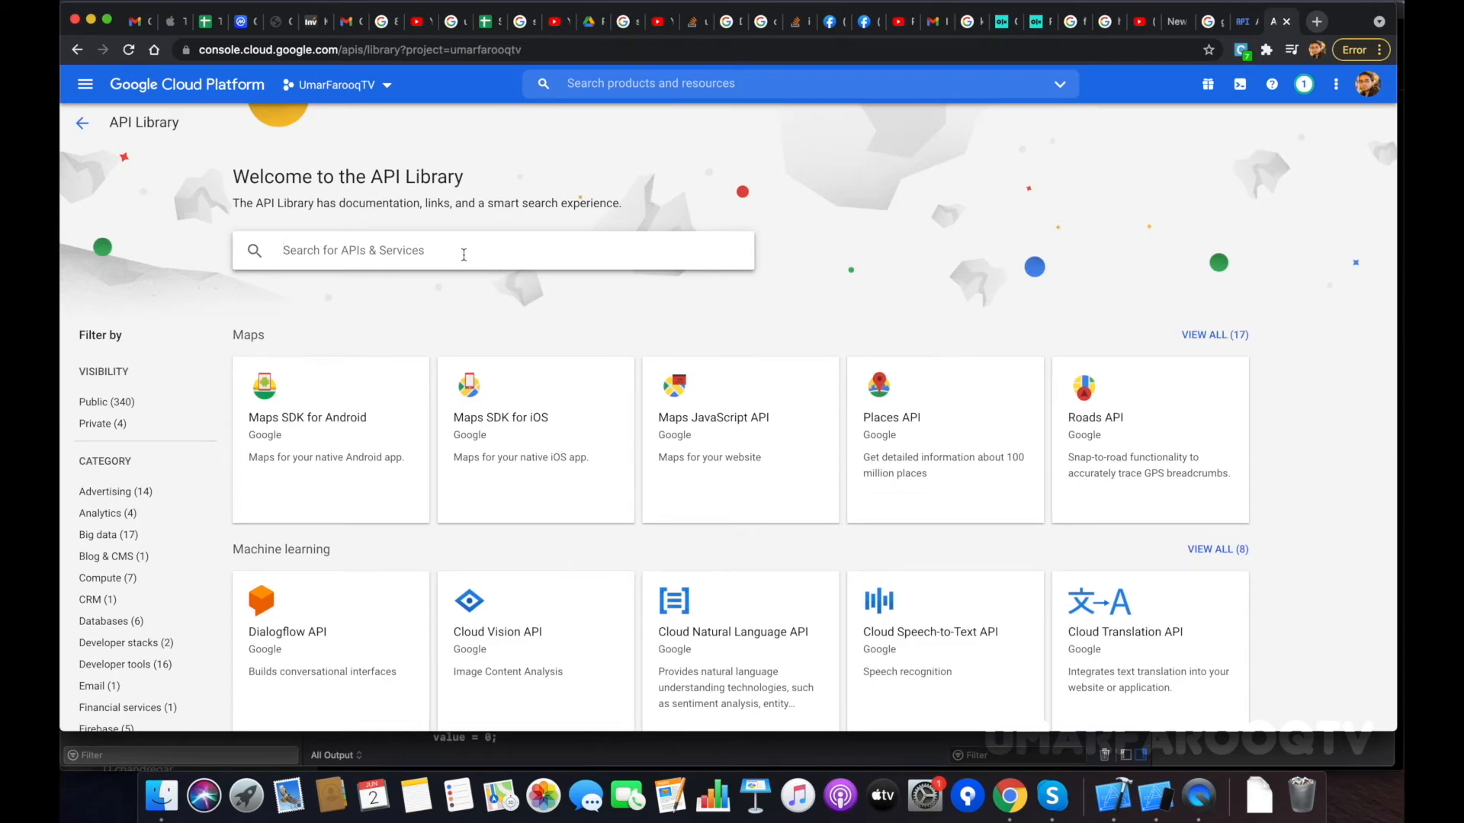
Search the API Library for 'Direc' and open the Directions API details page
text(D)
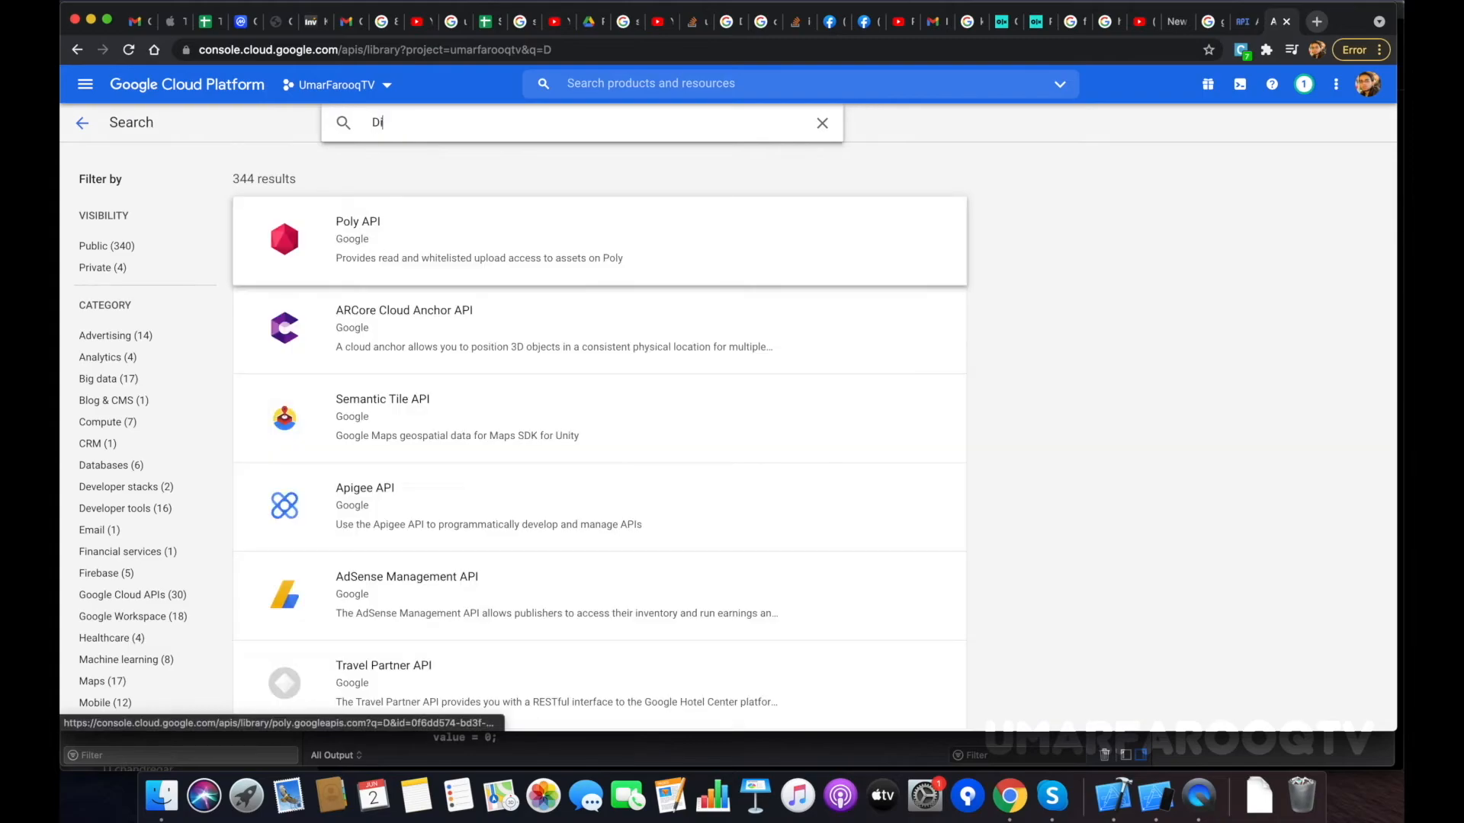
text(irec)
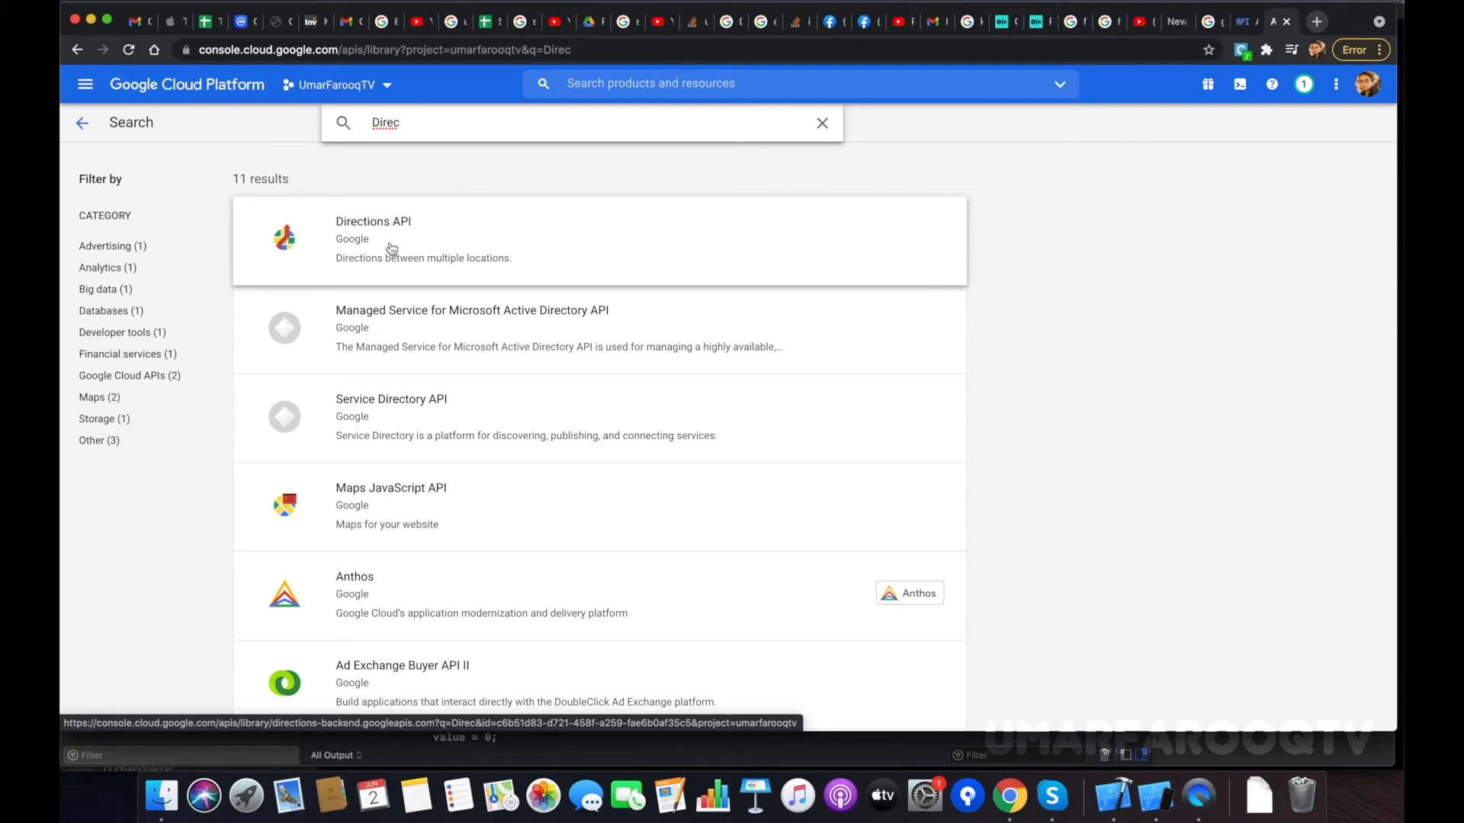
click(374, 239)
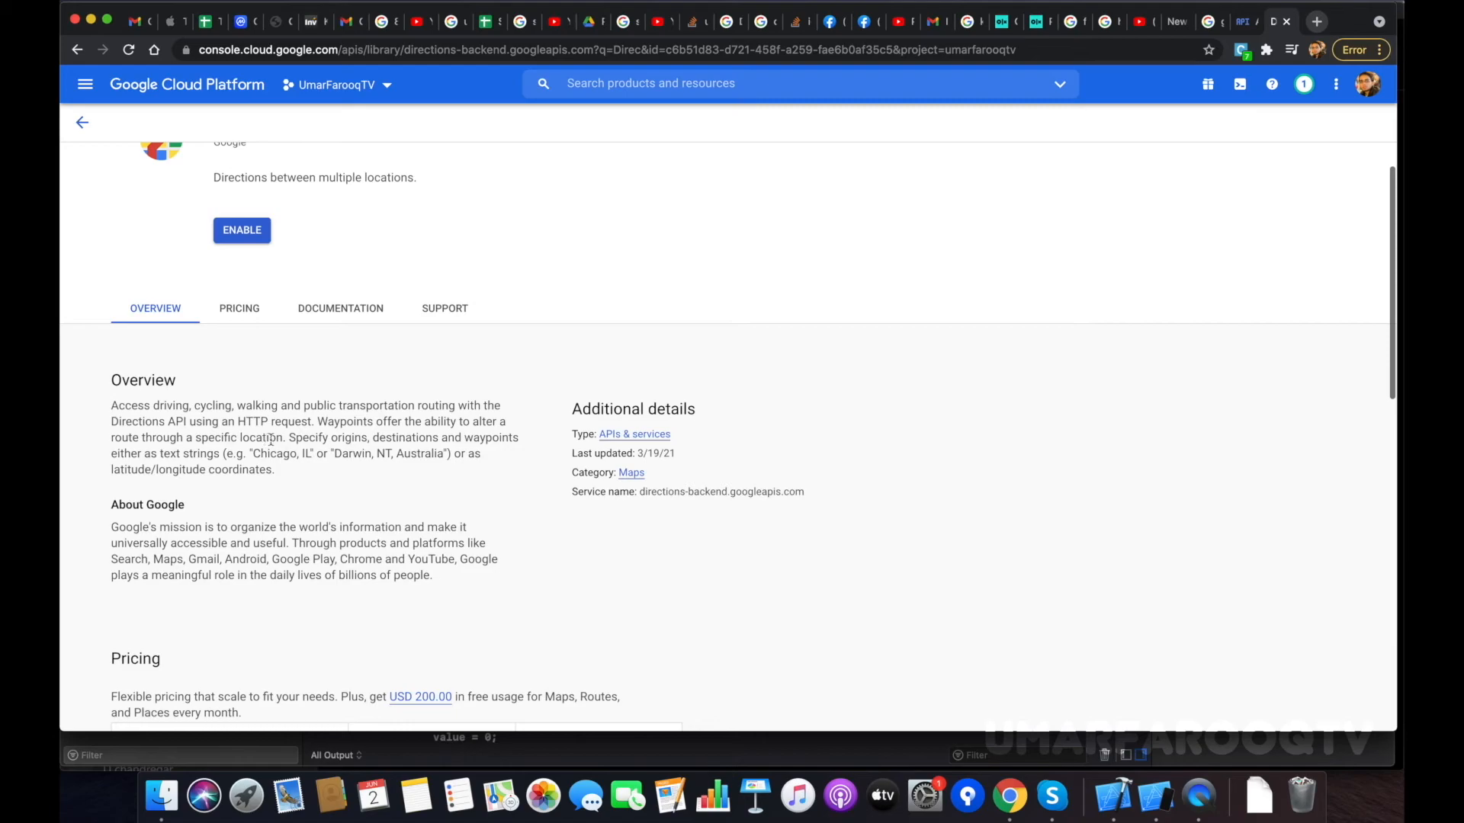
mouse_move(481, 437)
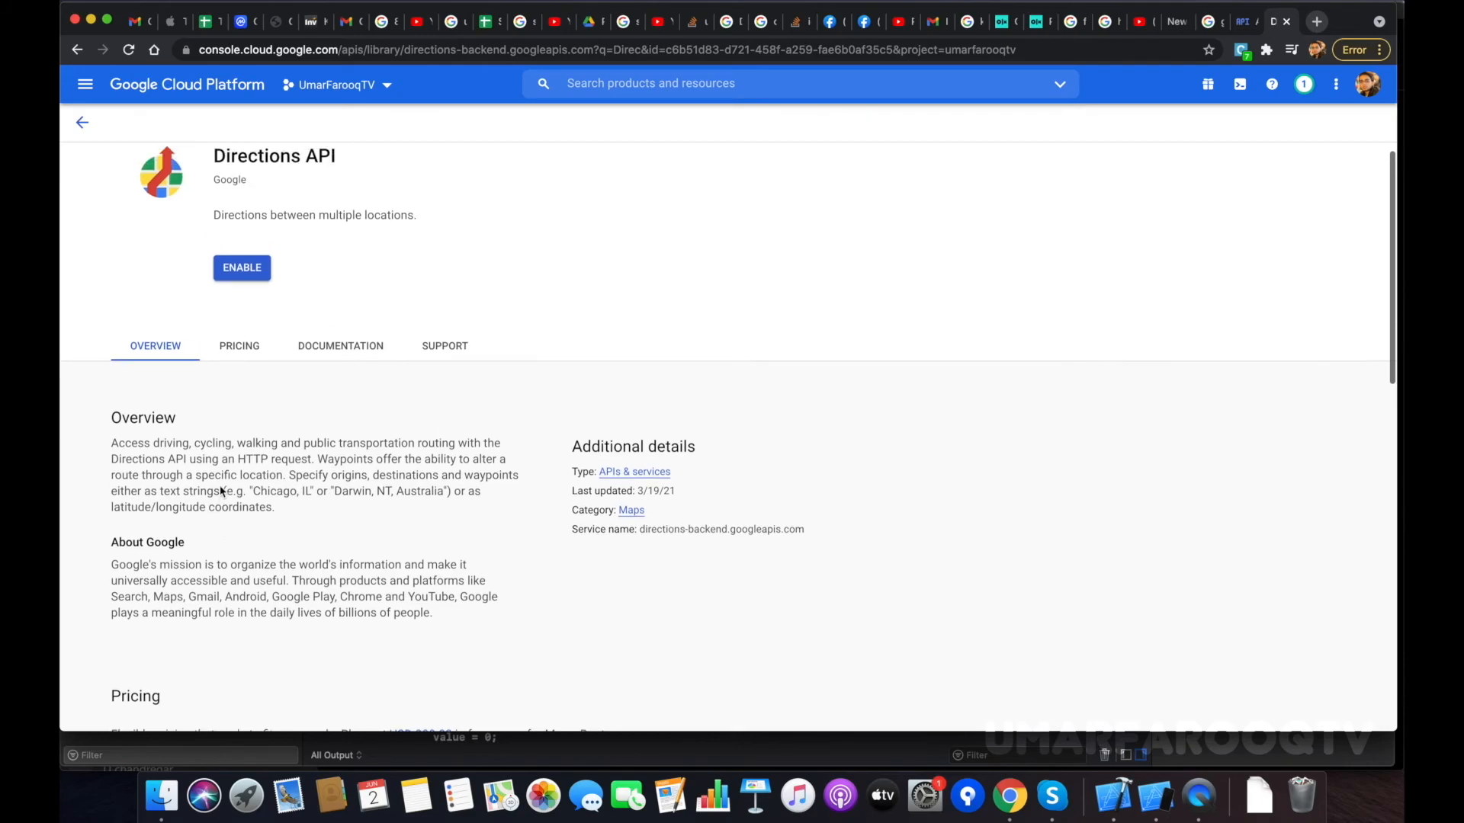
Enable the Directions API and view the Maps Platform credentials listing API key 1
click(241, 267)
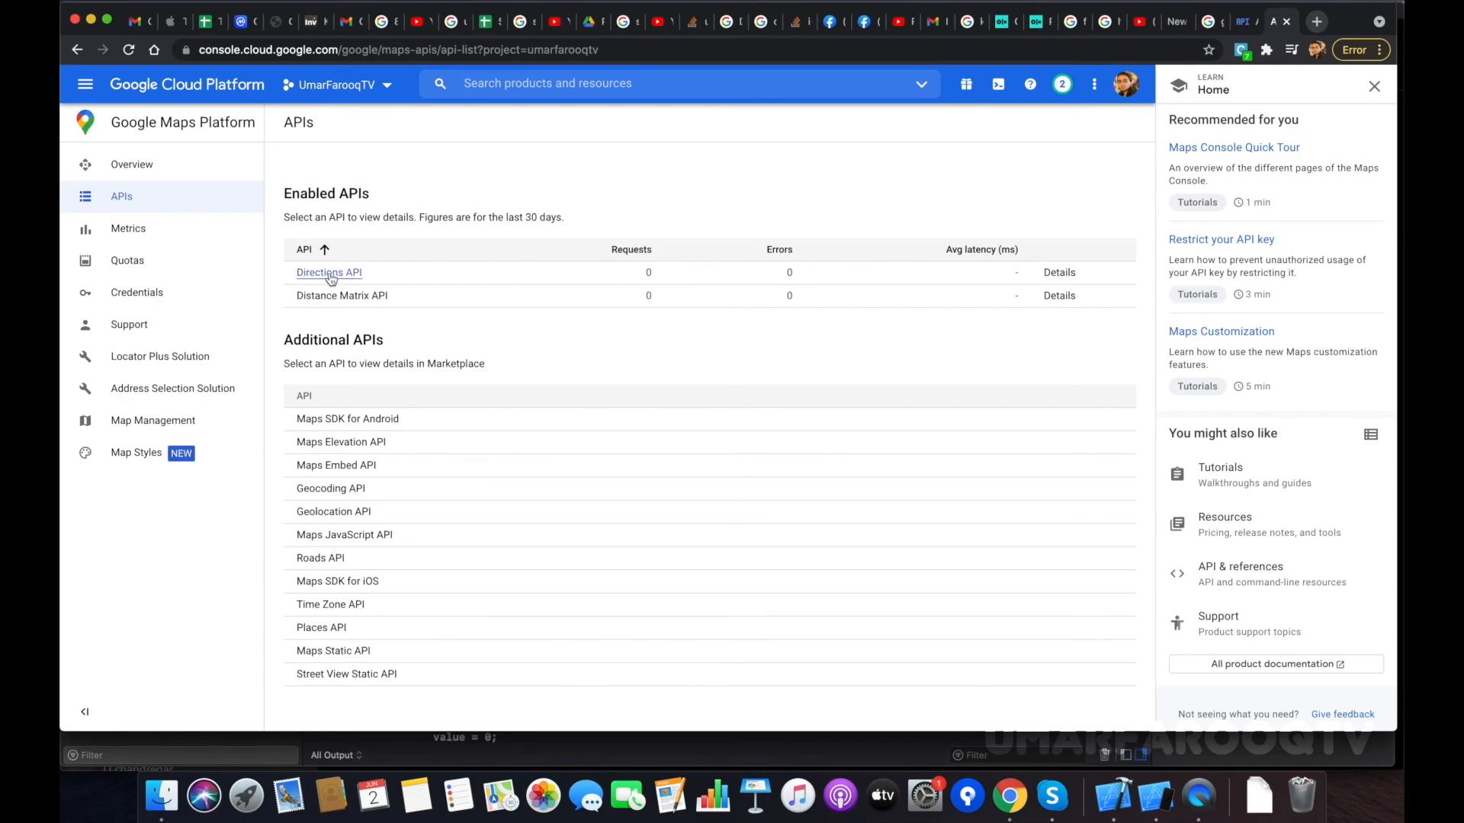
mouse_move(341, 299)
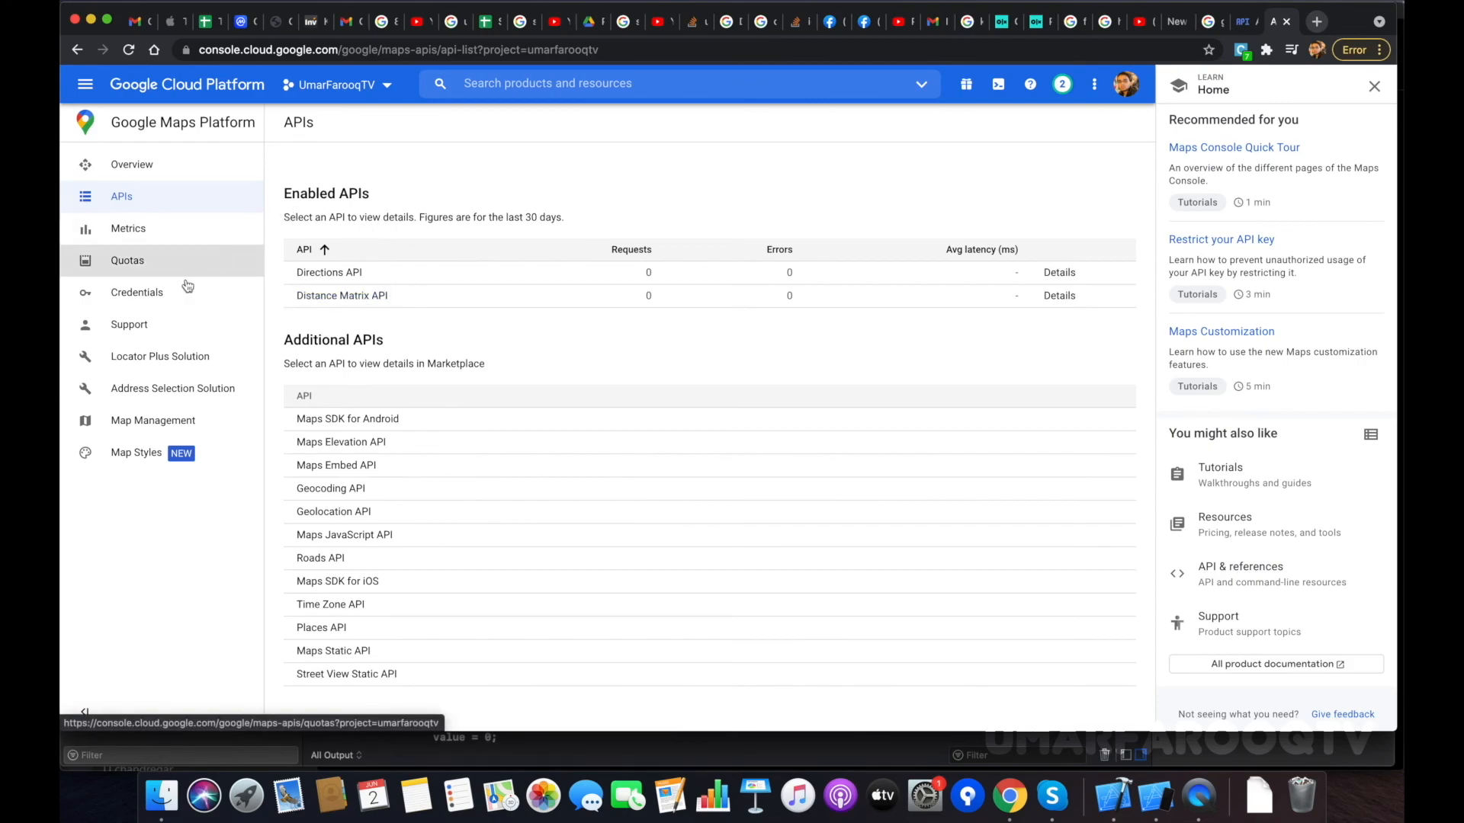
click(137, 292)
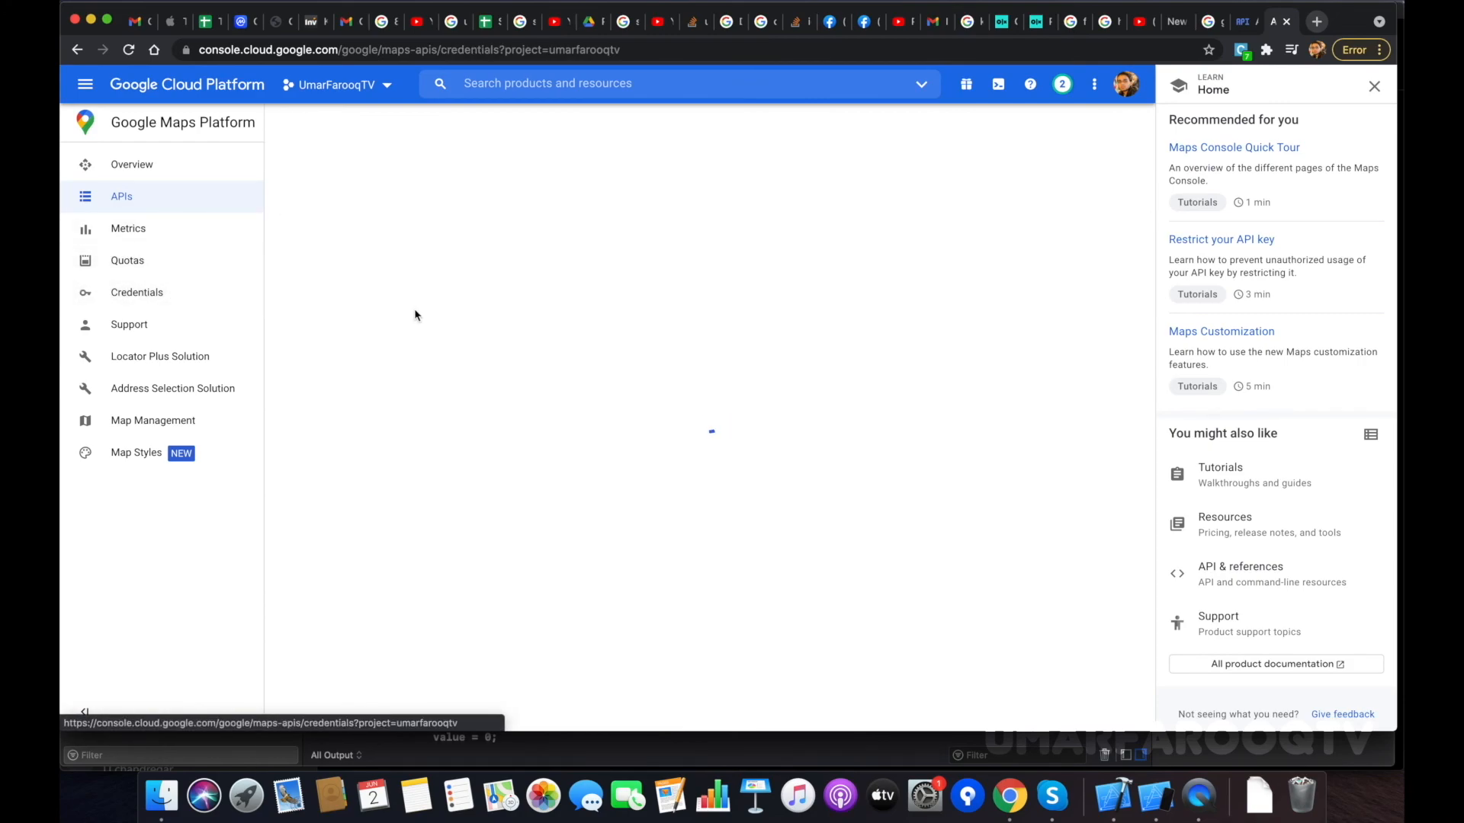
click(137, 292)
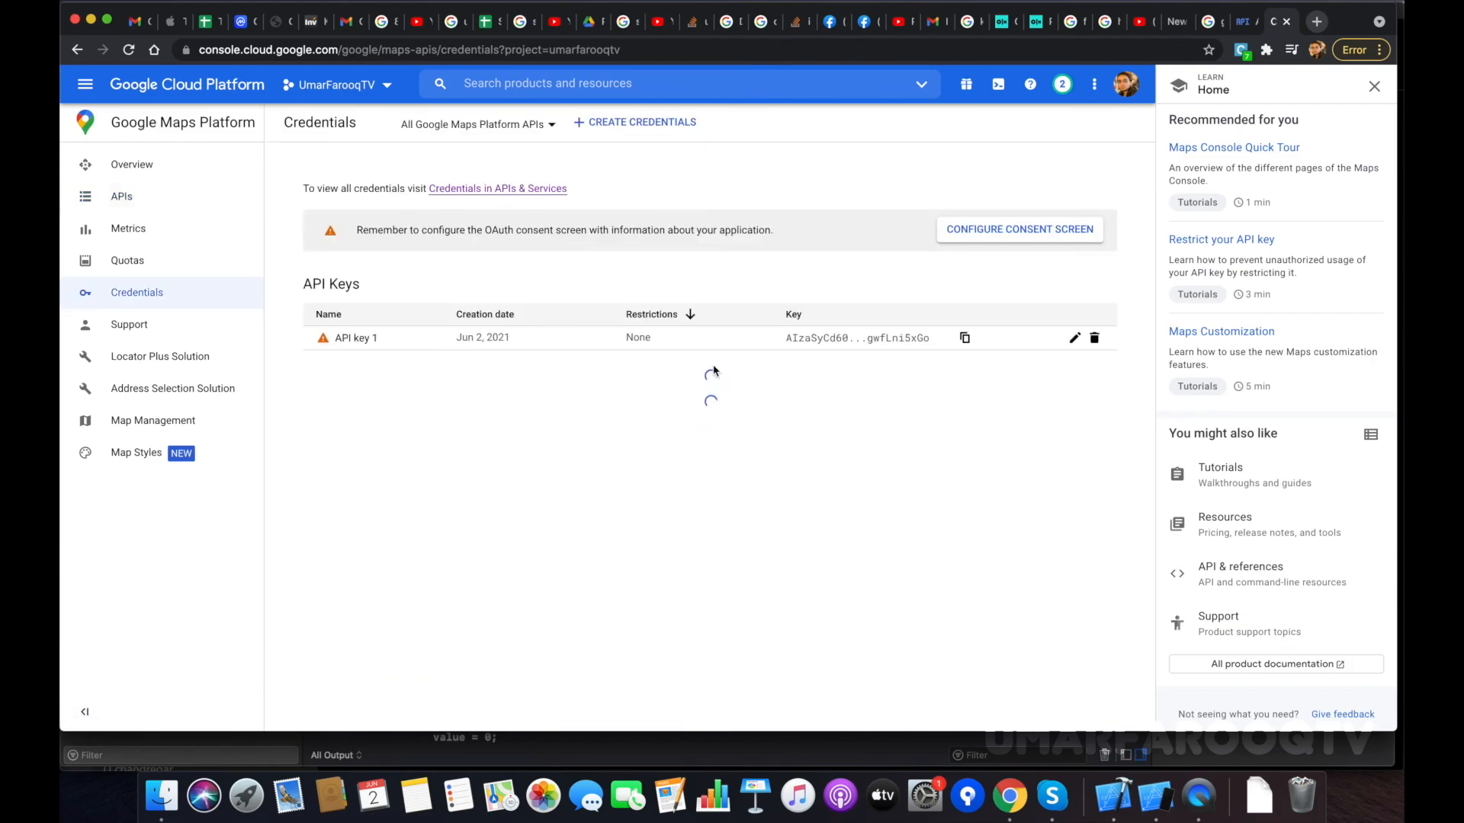